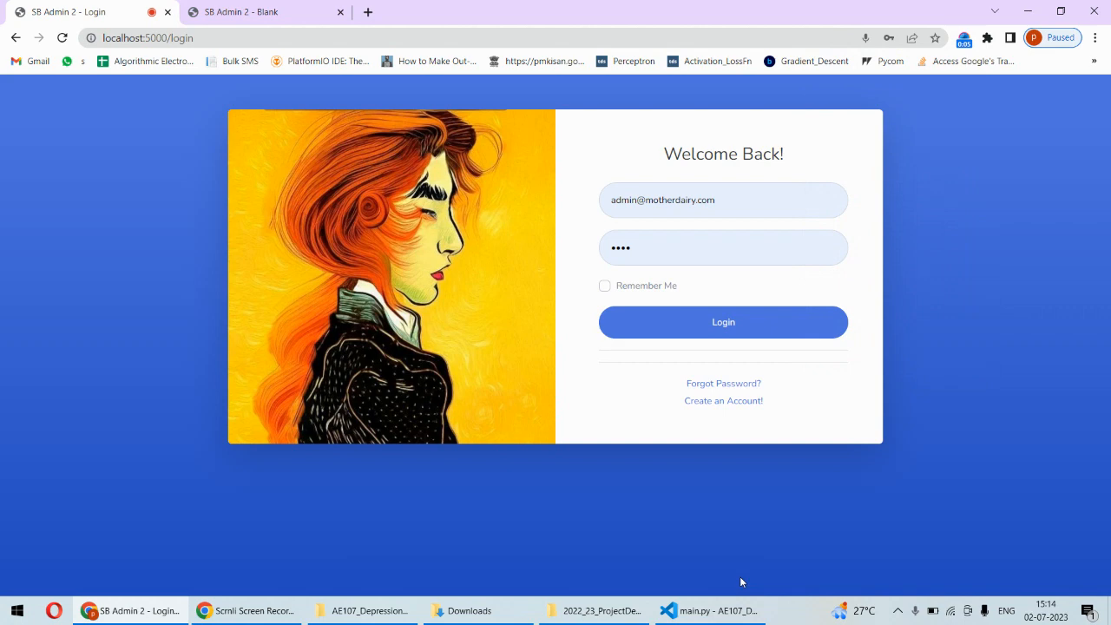
mouse_move(728, 598)
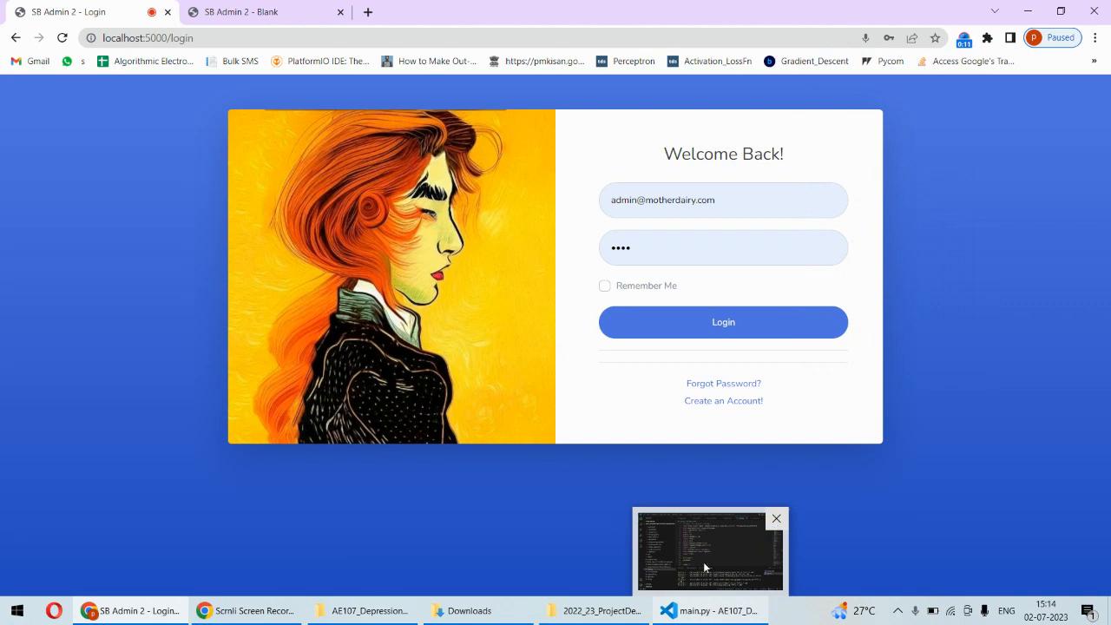
Log in as admin and review the Project Overview page's domain, dataset, algorithms and framework.
click(710, 551)
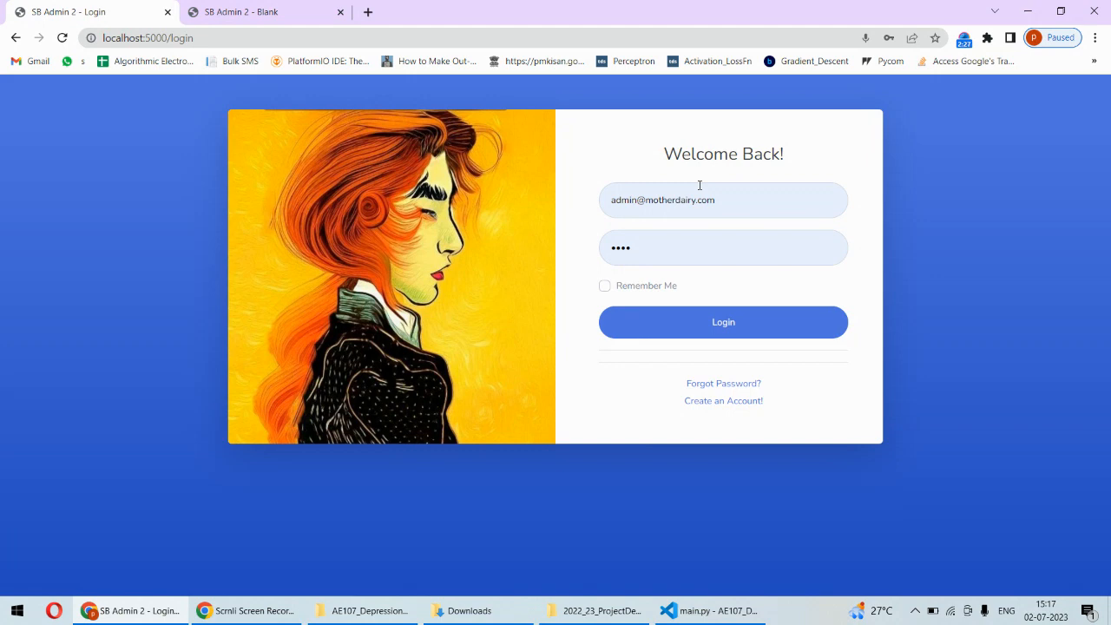
click(723, 322)
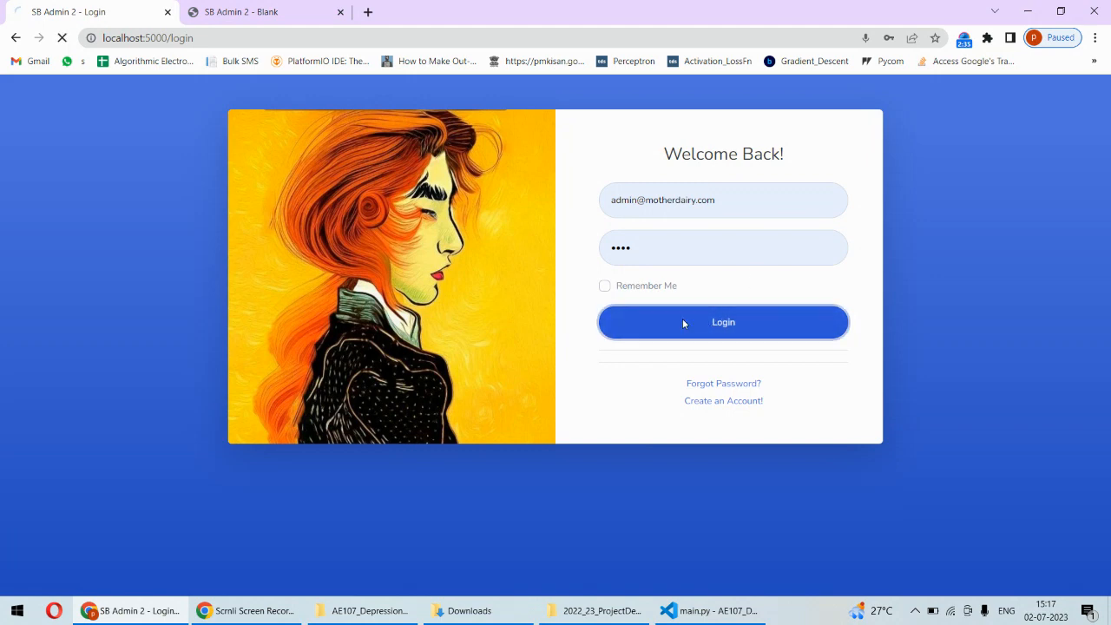
click(723, 322)
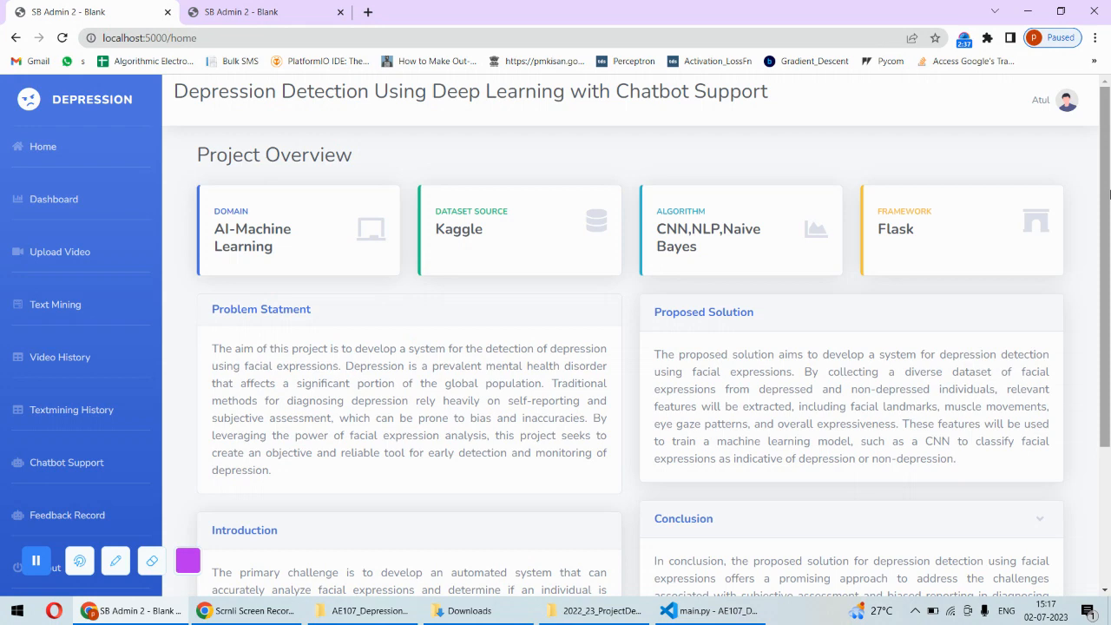
scroll(down, 3)
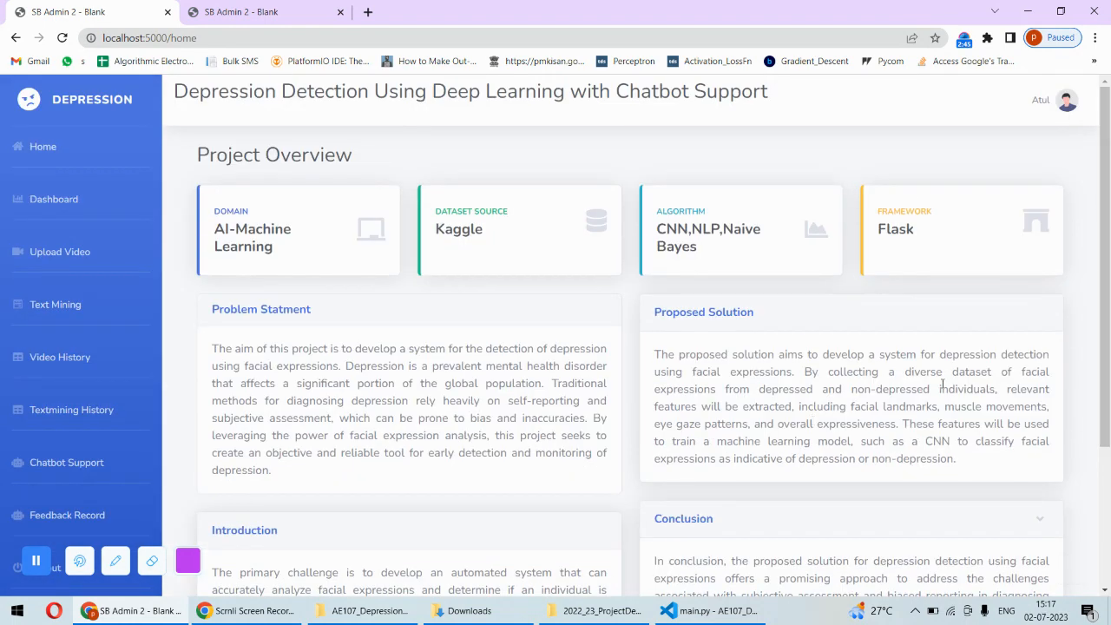
mouse_move(718, 232)
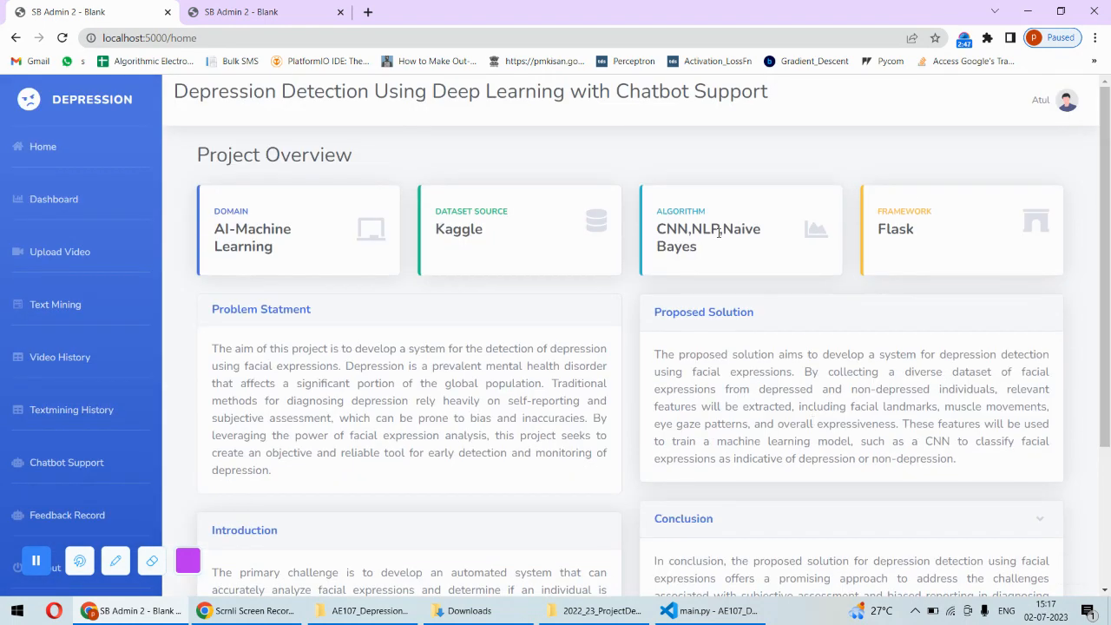
mouse_move(461, 268)
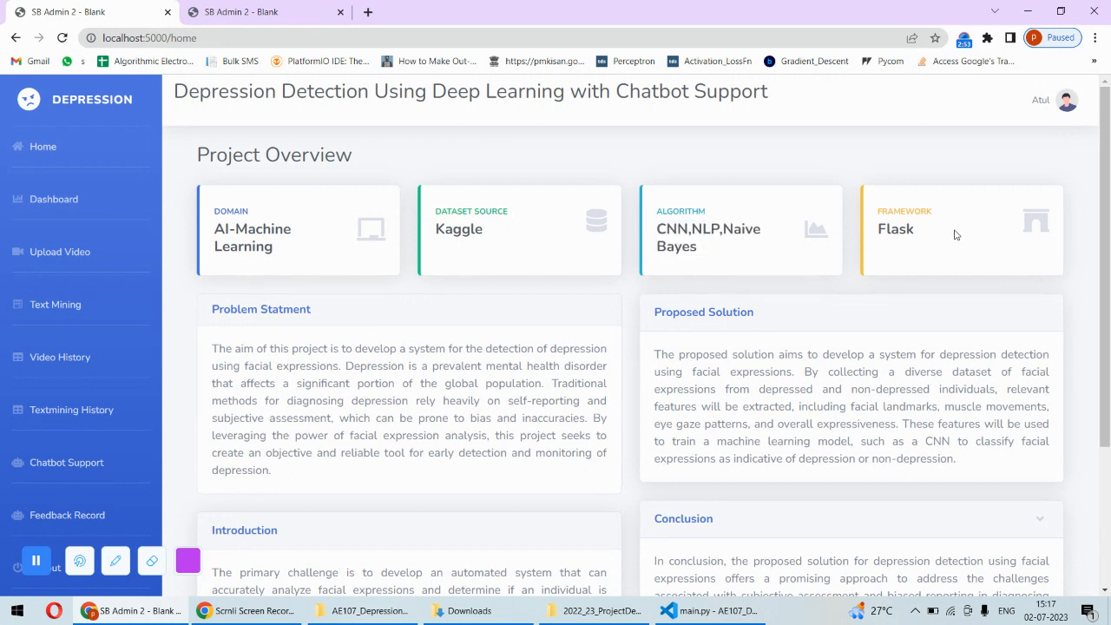
scroll(down, 3)
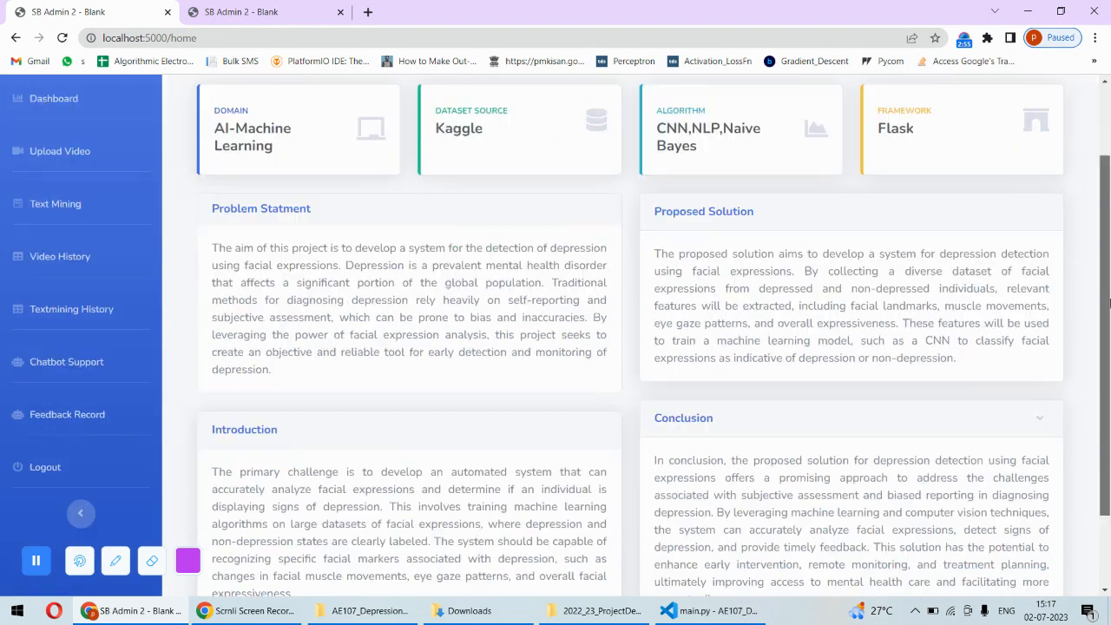
scroll(down, 3)
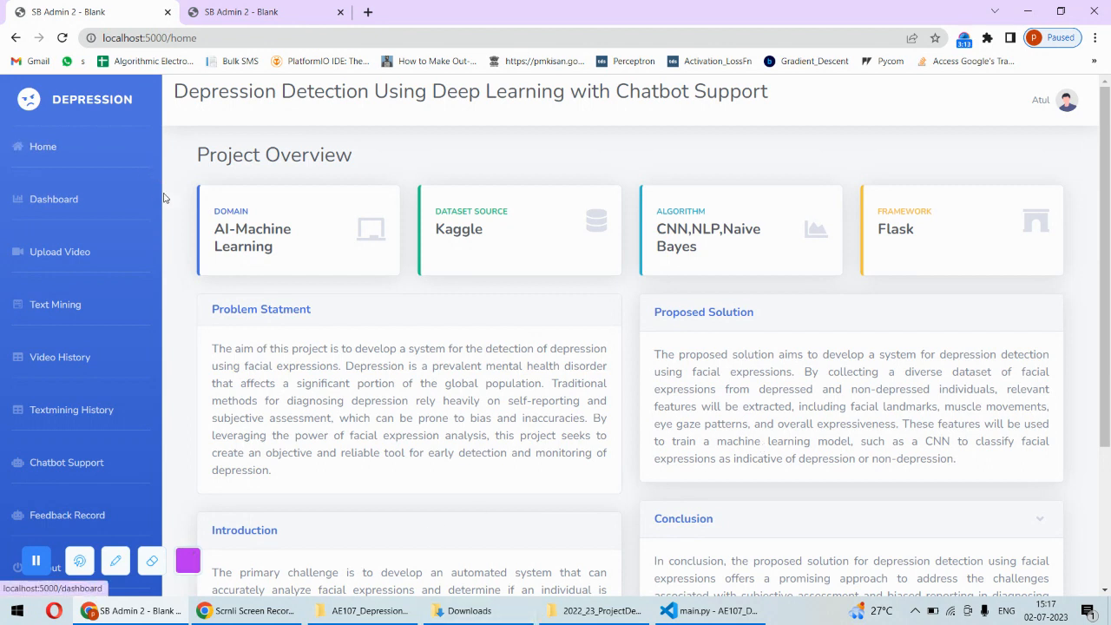
Review the Dashboard's 97% accuracy, confusion matrix and performance panels, then go to Upload Video.
click(54, 199)
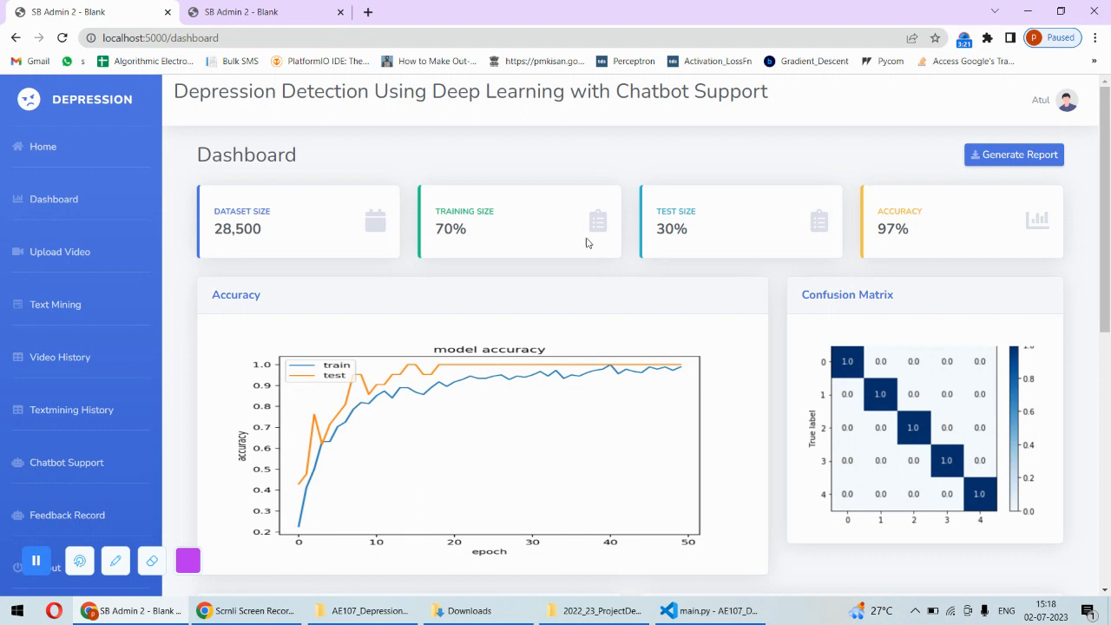
mouse_move(885, 257)
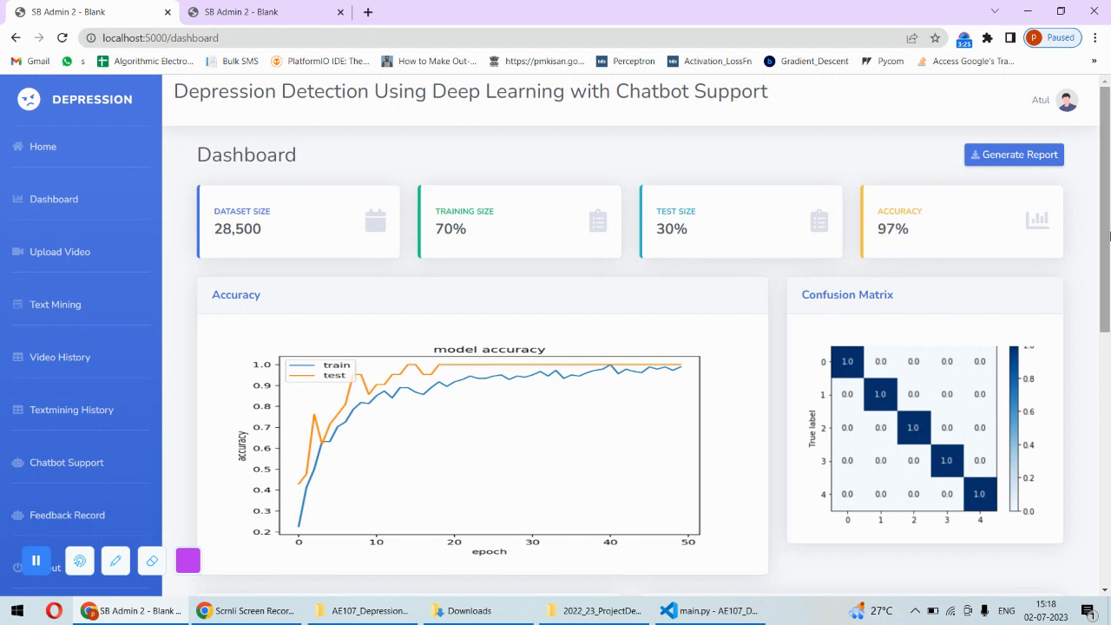
scroll(down, 3)
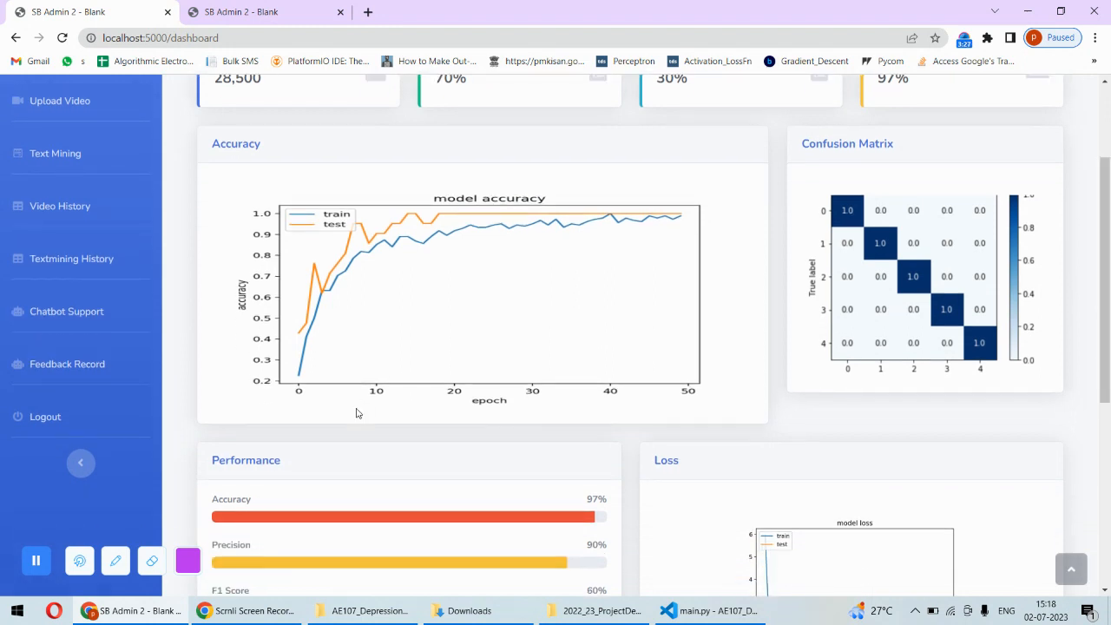
mouse_move(508, 317)
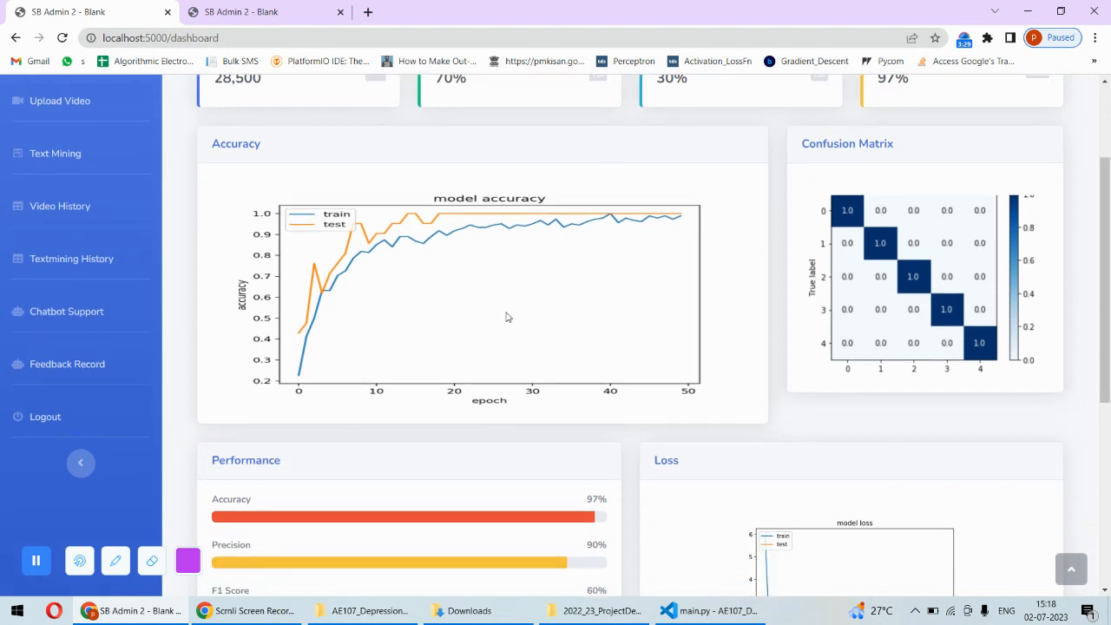
scroll(down, 3)
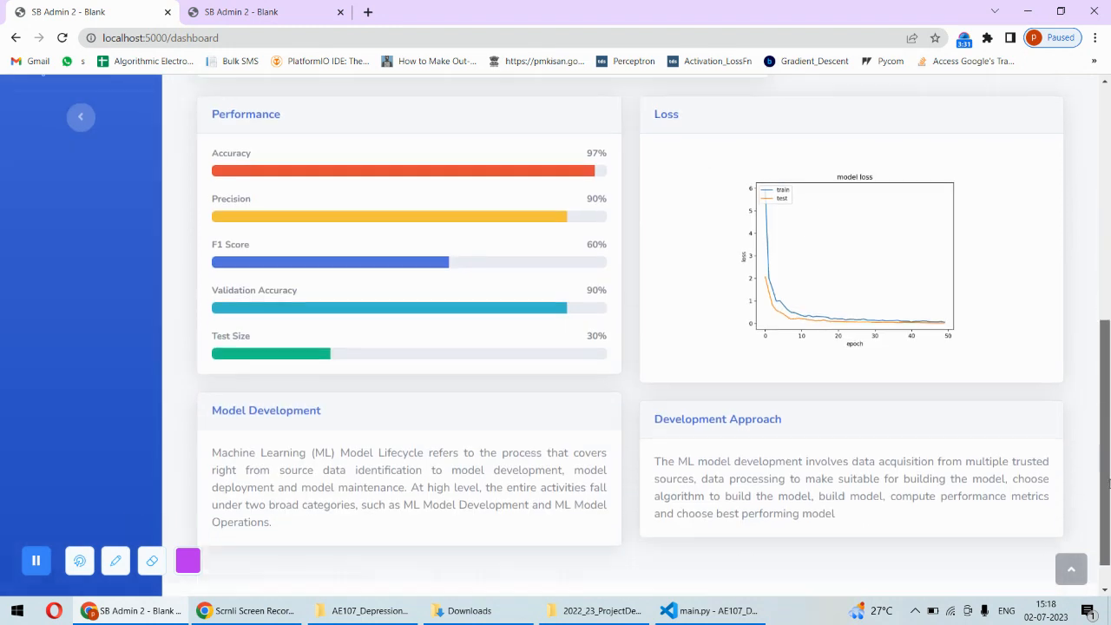
scroll(down, 3)
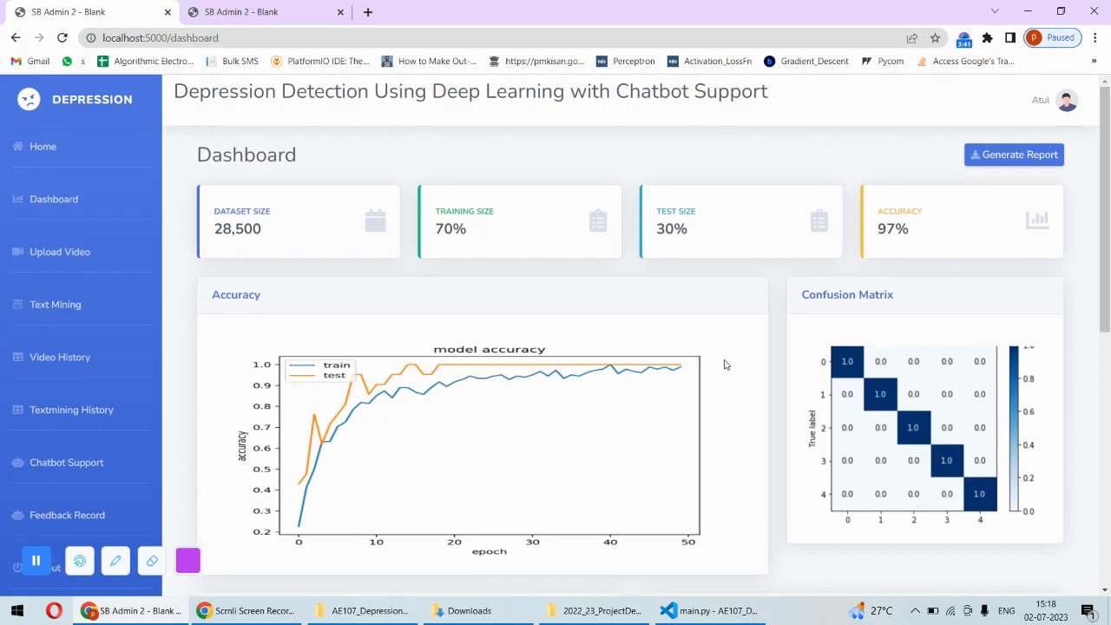
mouse_move(751, 297)
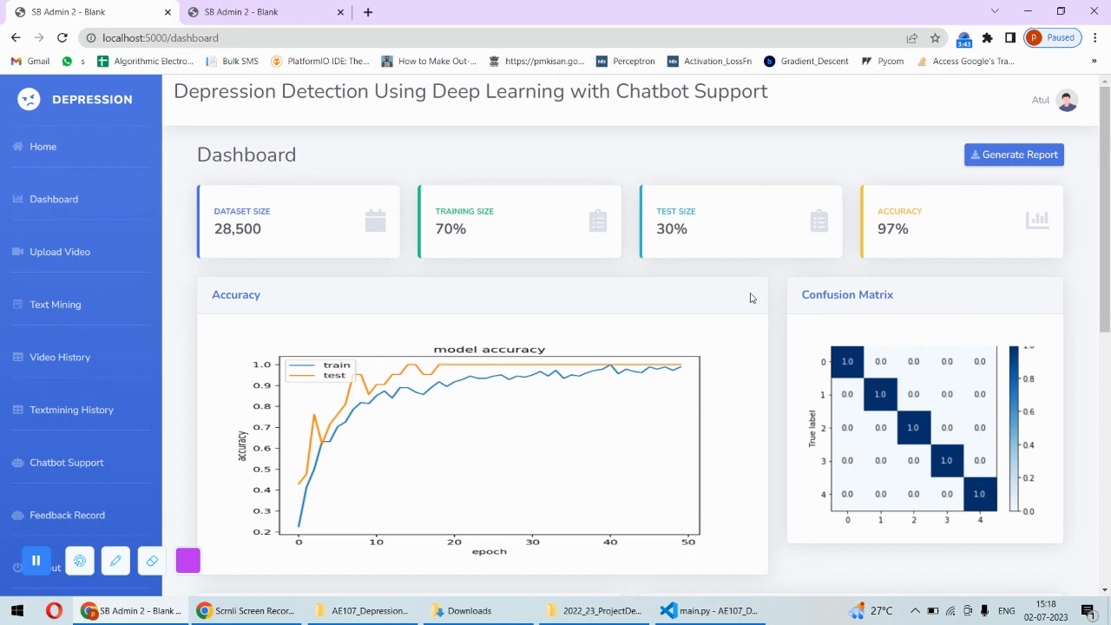
click(60, 252)
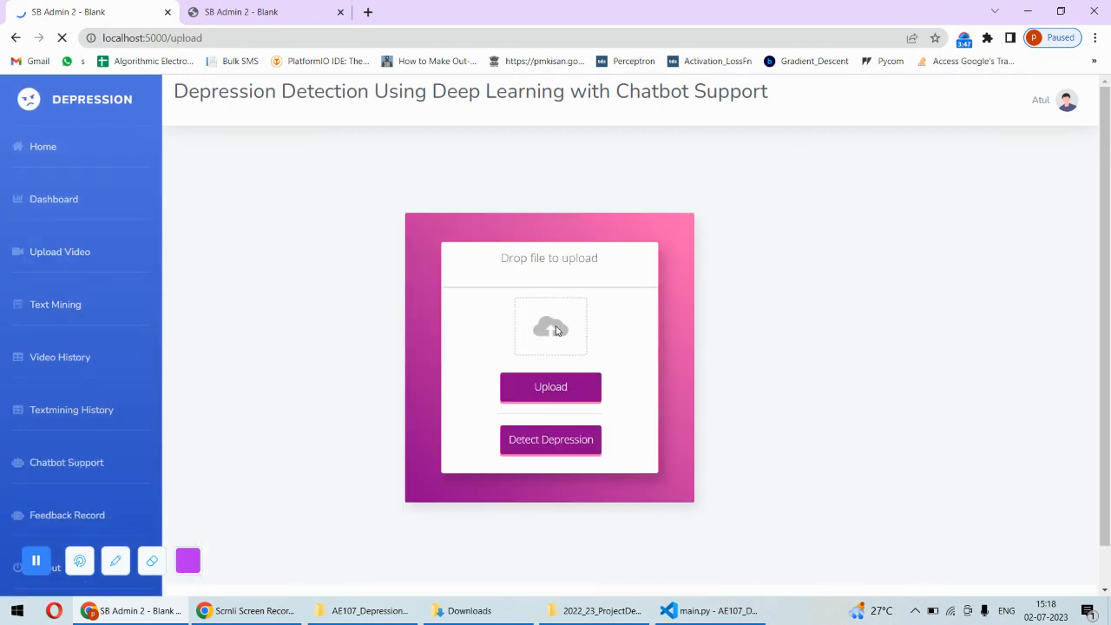
Upload test2.mp4 from the file picker and run Detect Depression on it.
click(550, 387)
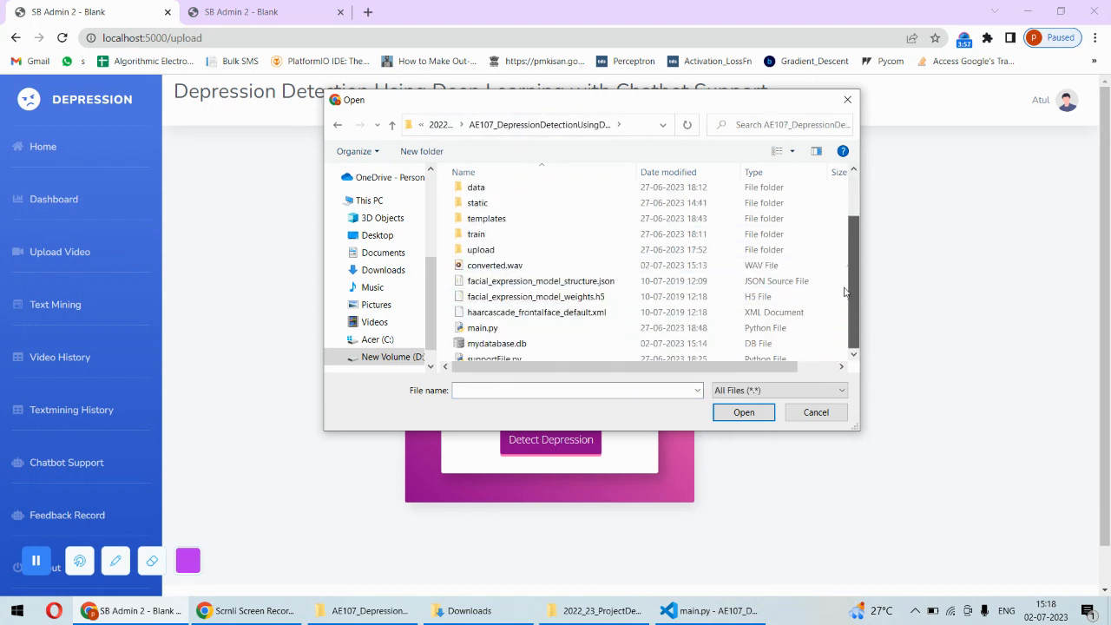
click(486, 337)
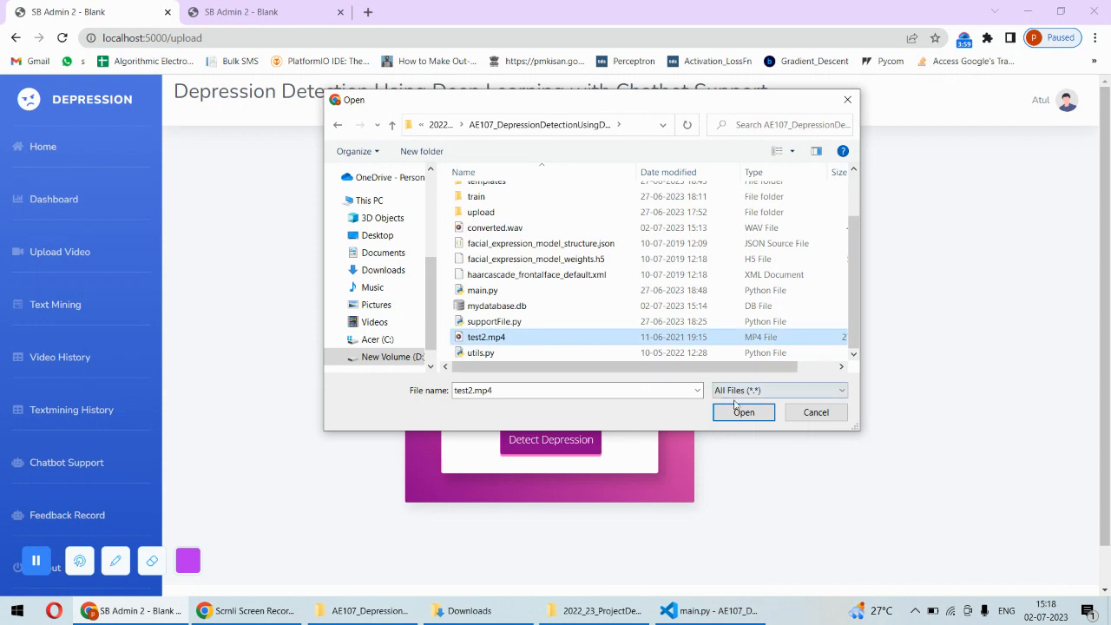
click(743, 411)
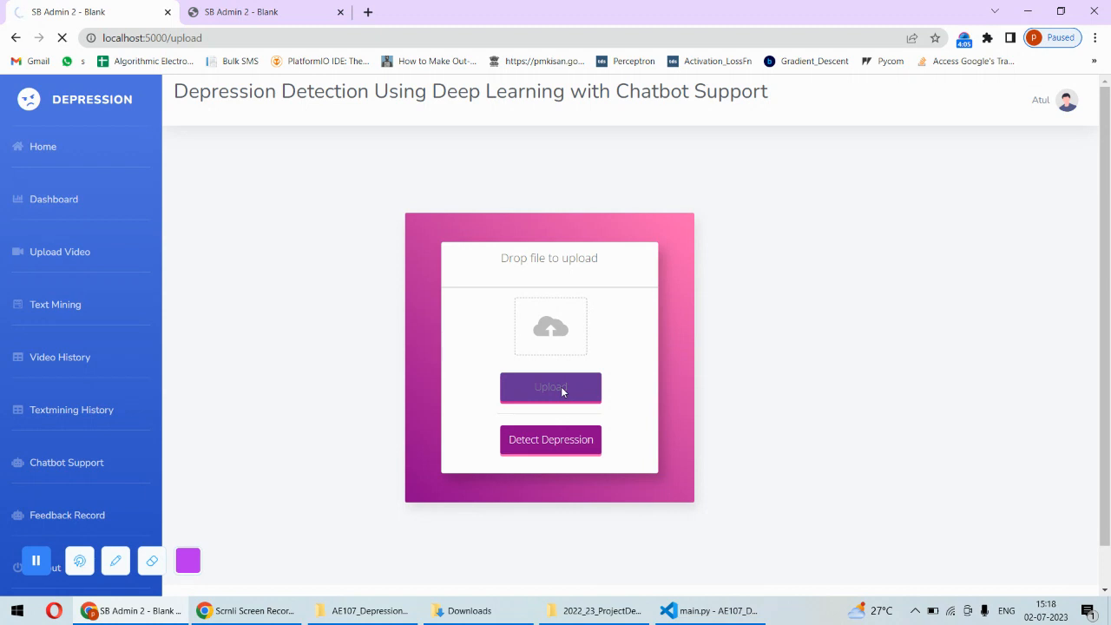
click(551, 388)
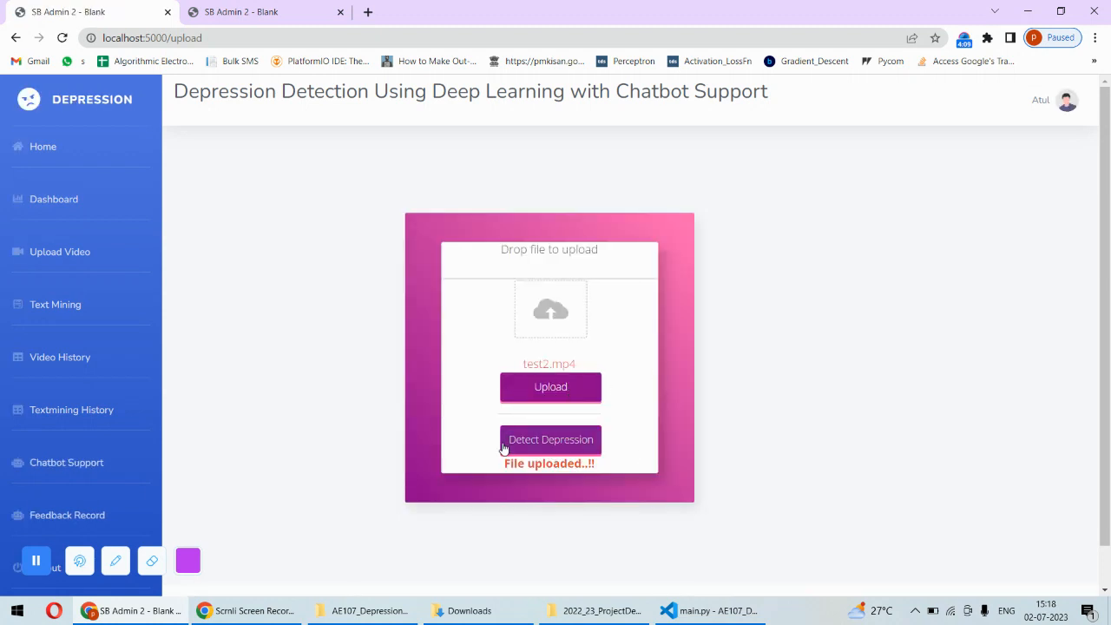
click(550, 439)
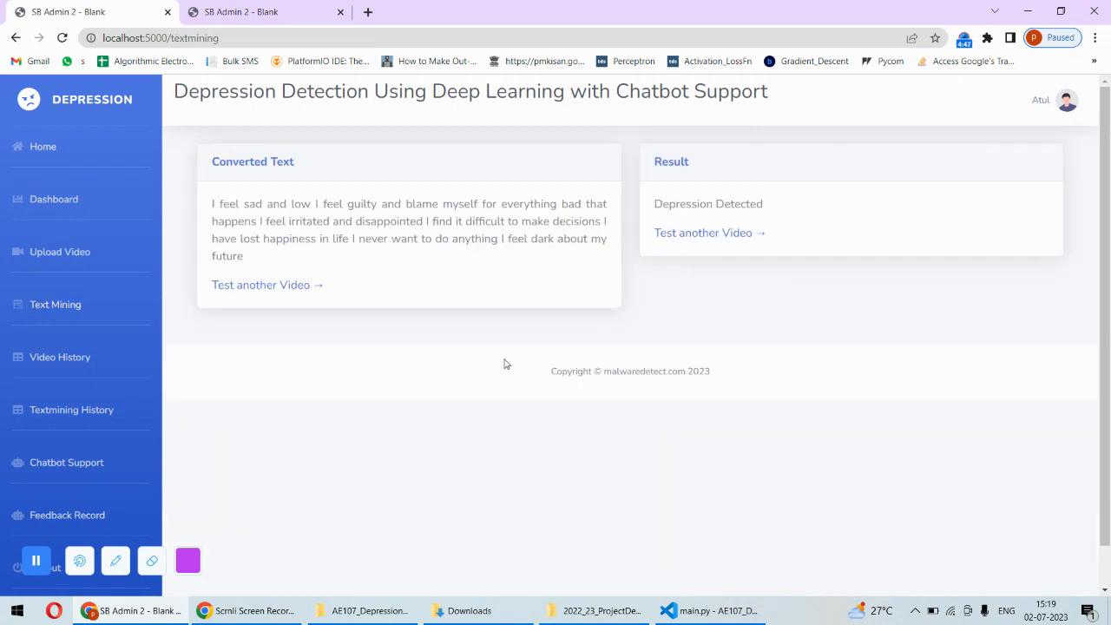
mouse_move(302, 270)
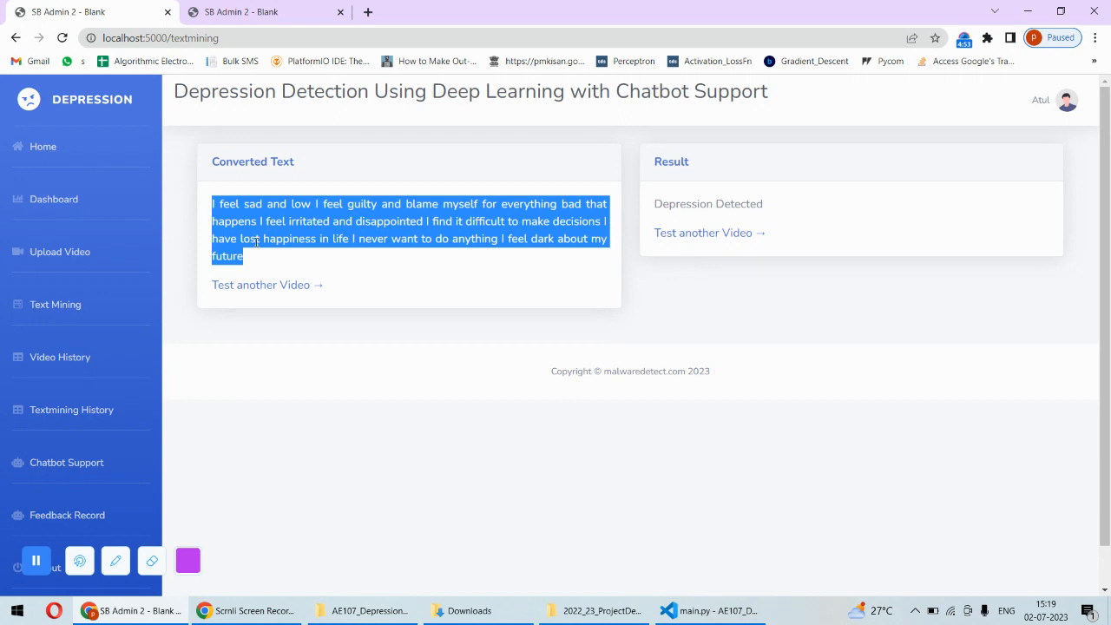
Highlight the Converted Text paragraph and the Depression Detected verdict on the result page.
click(377, 252)
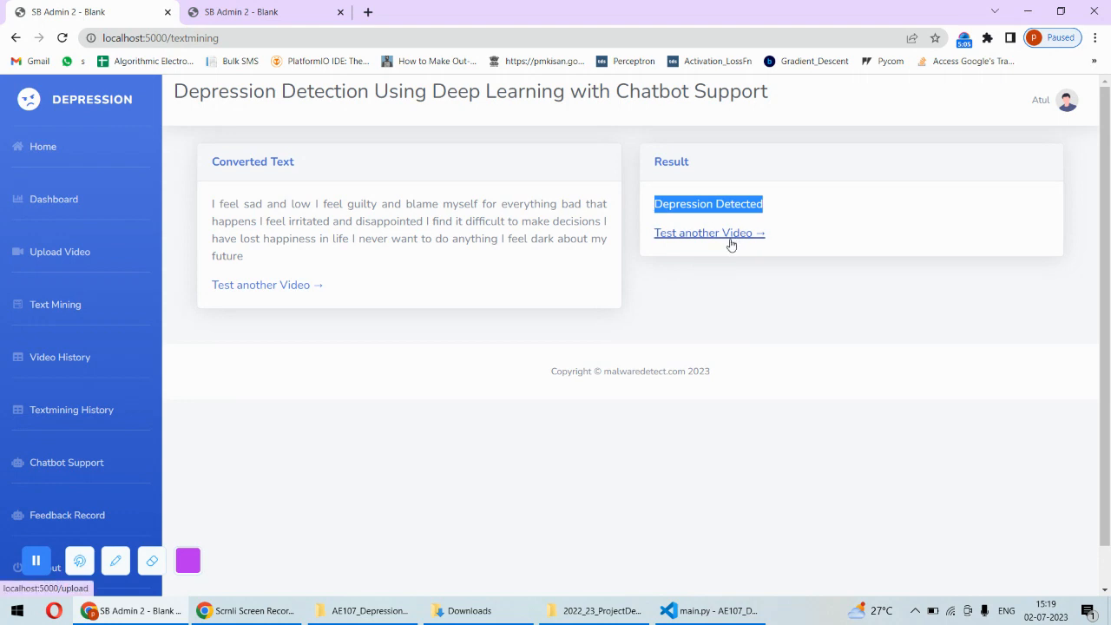
mouse_move(623, 335)
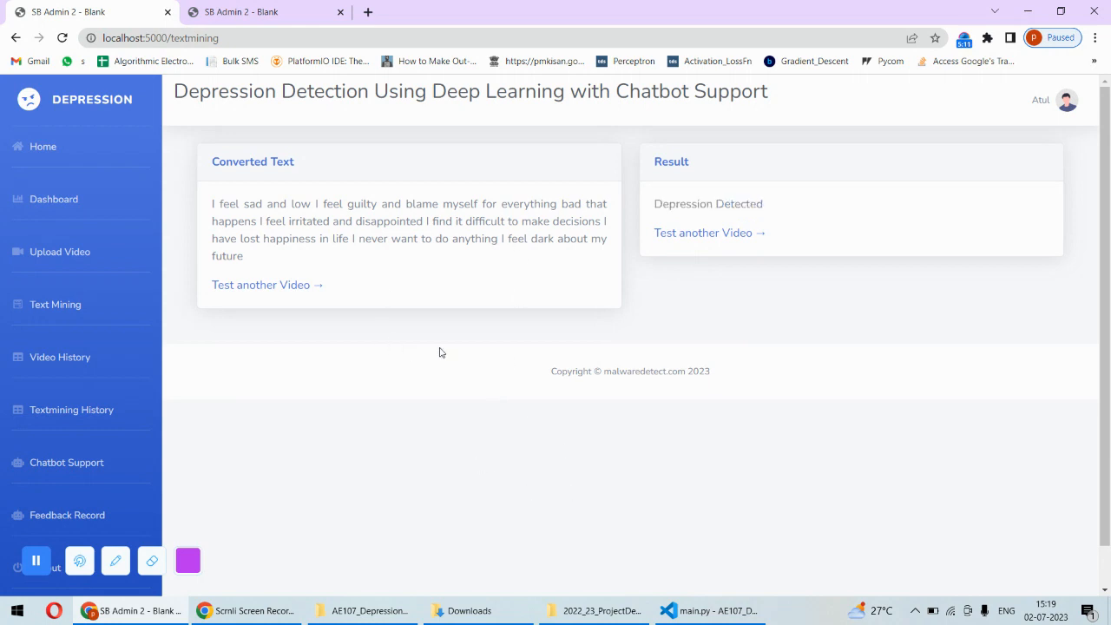
mouse_move(448, 302)
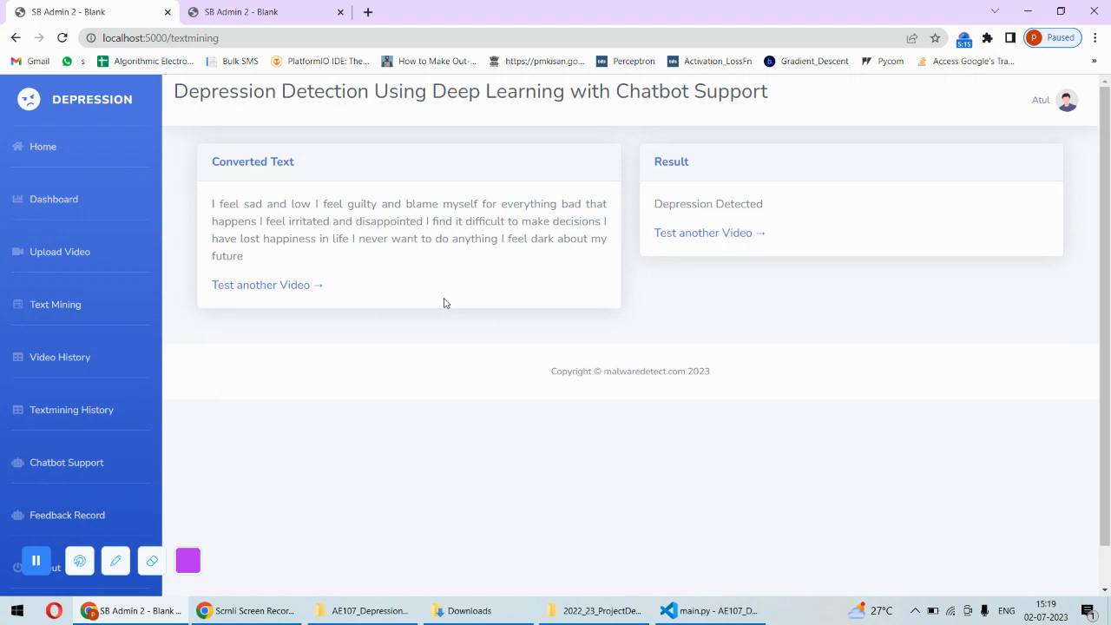
mouse_move(396, 328)
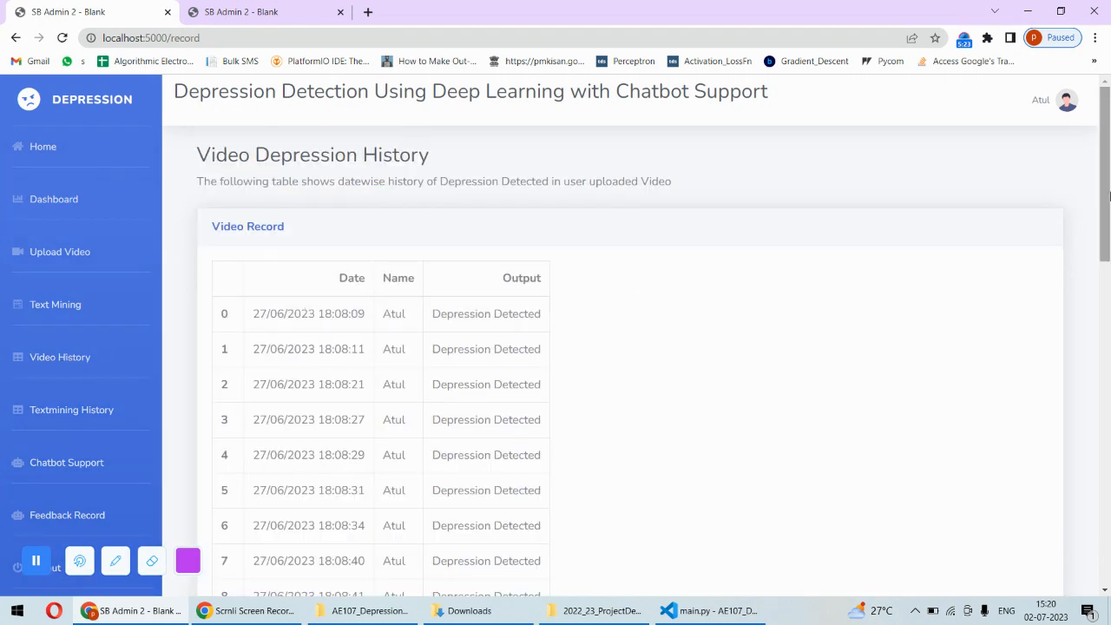
scroll(down, 3)
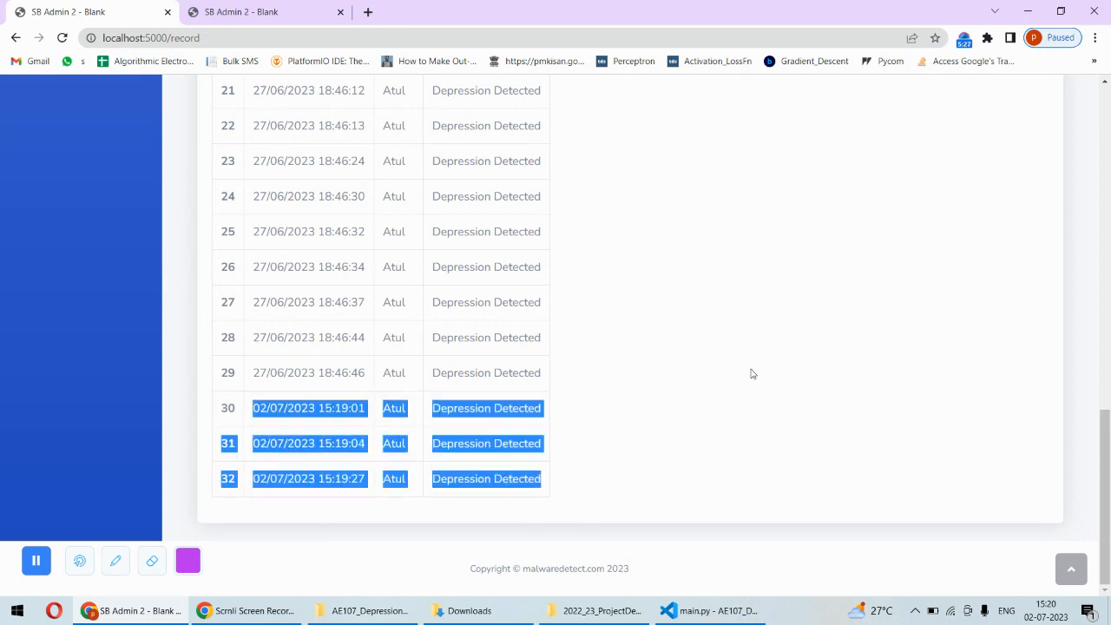
click(373, 490)
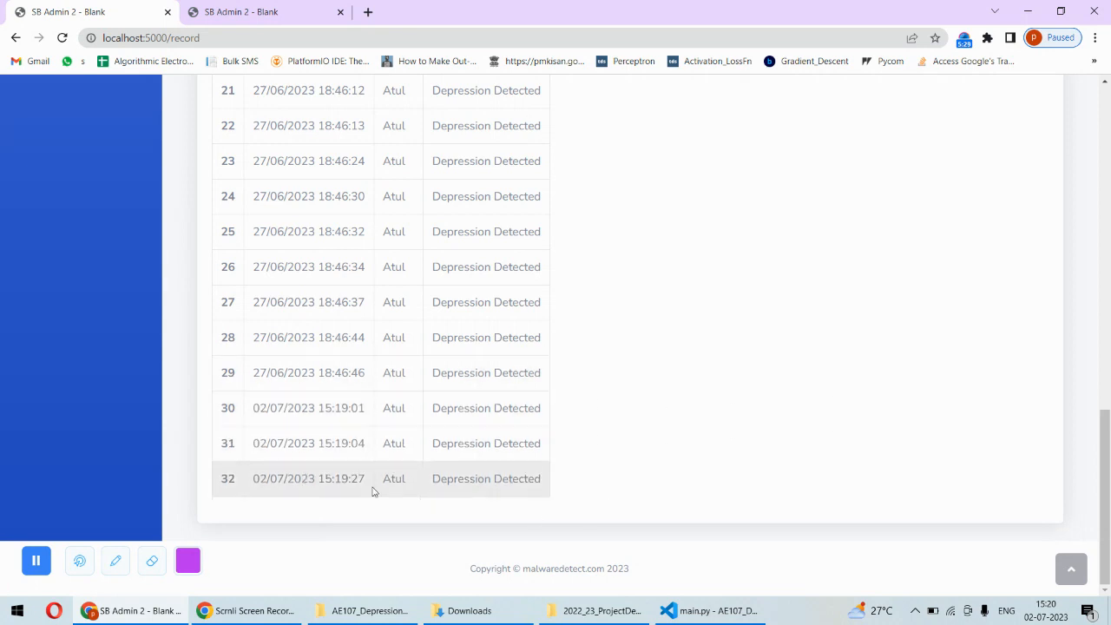
scroll(up, 3)
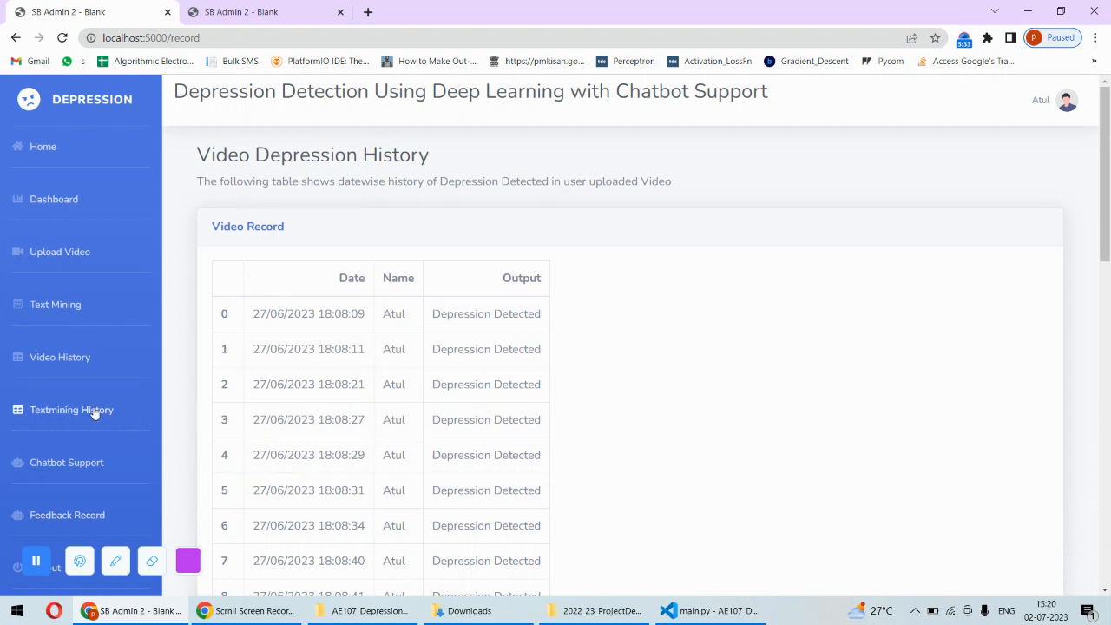
Show the Textmining History table with its six Depression Detected records.
click(71, 409)
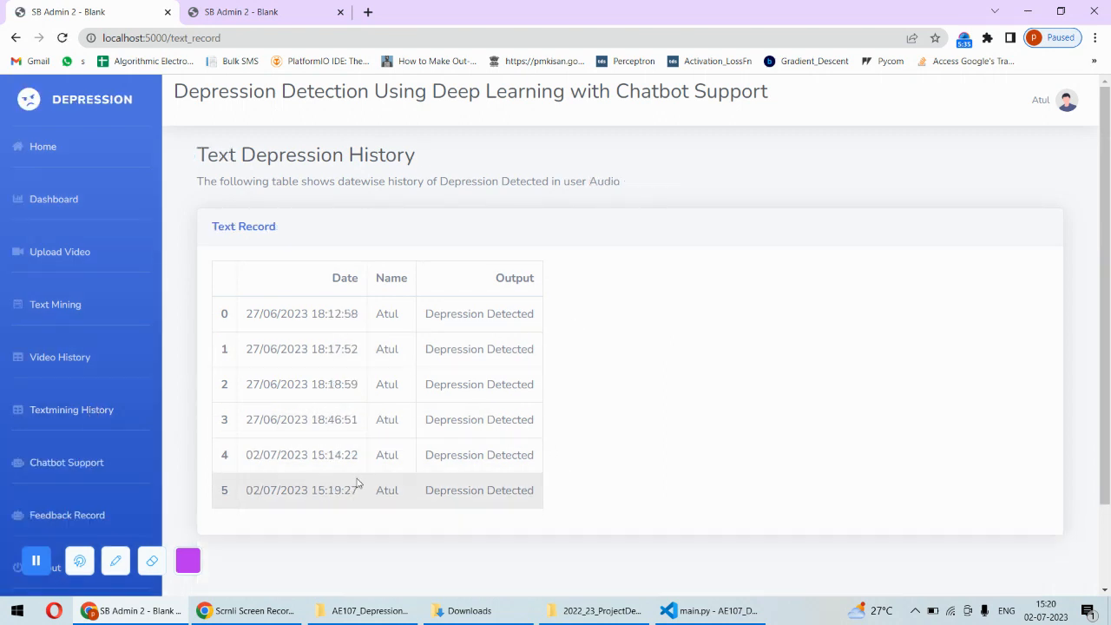
double_click(511, 455)
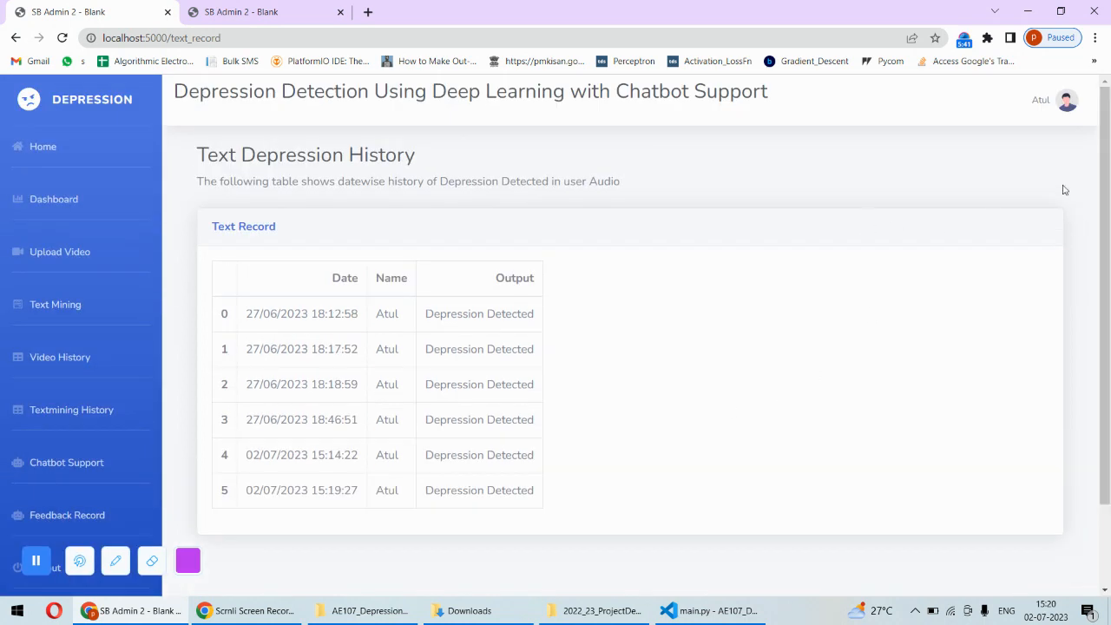
scroll(down, 3)
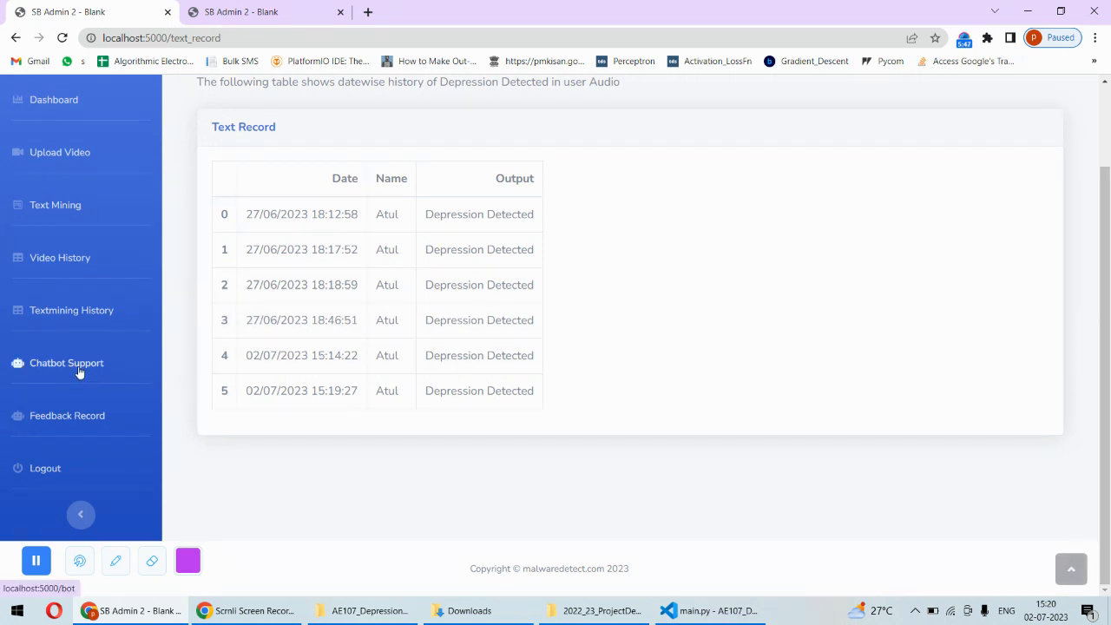
click(67, 363)
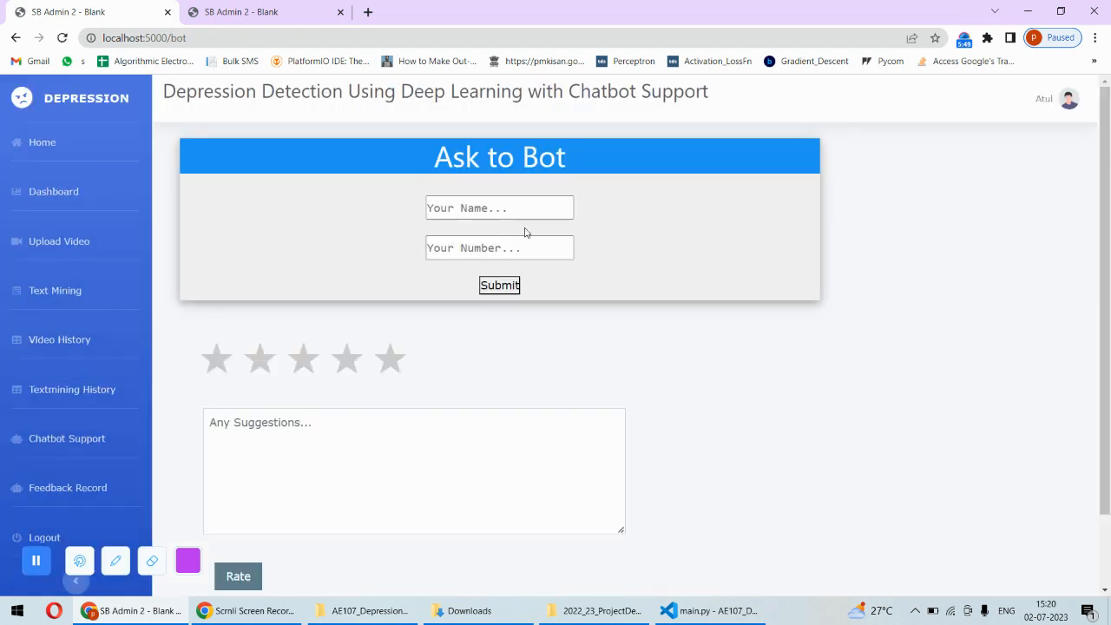
text(Atul Wadkar)
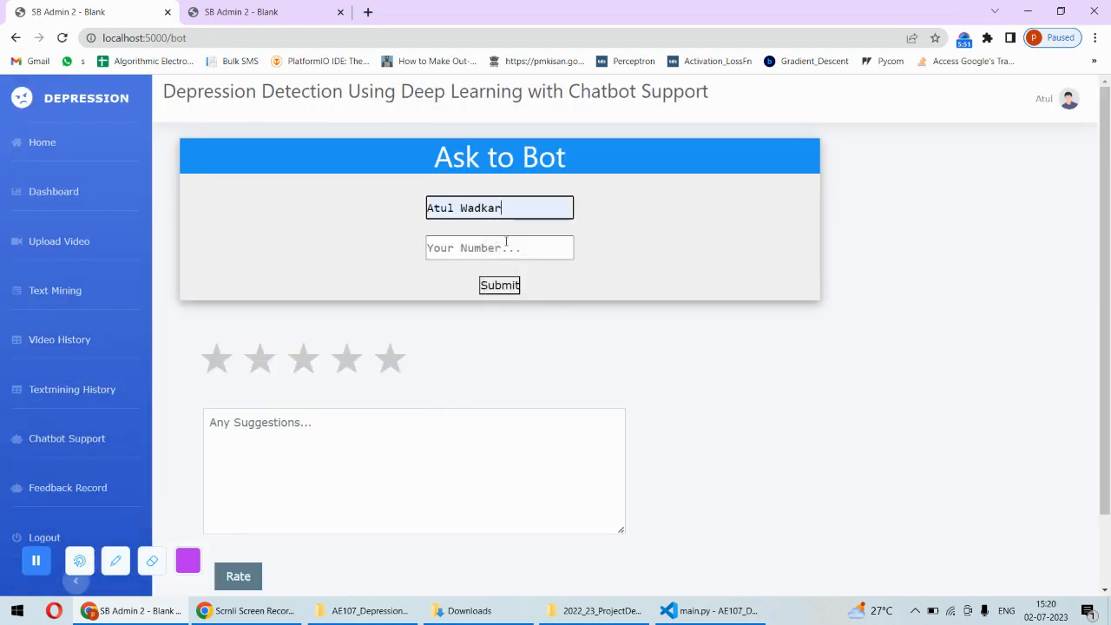
text(1122)
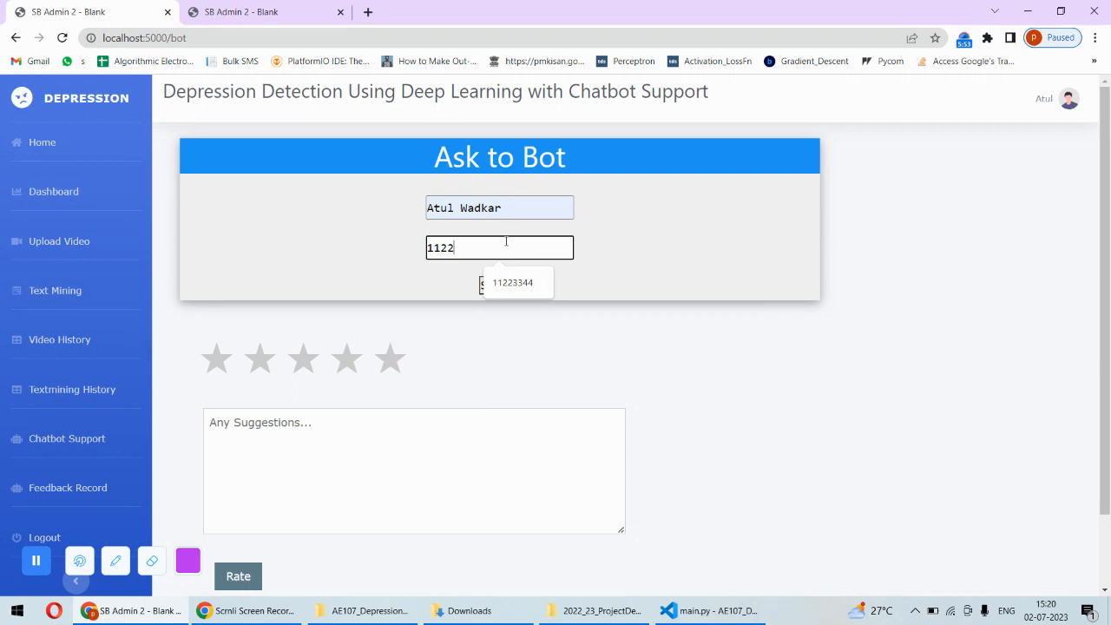
click(499, 284)
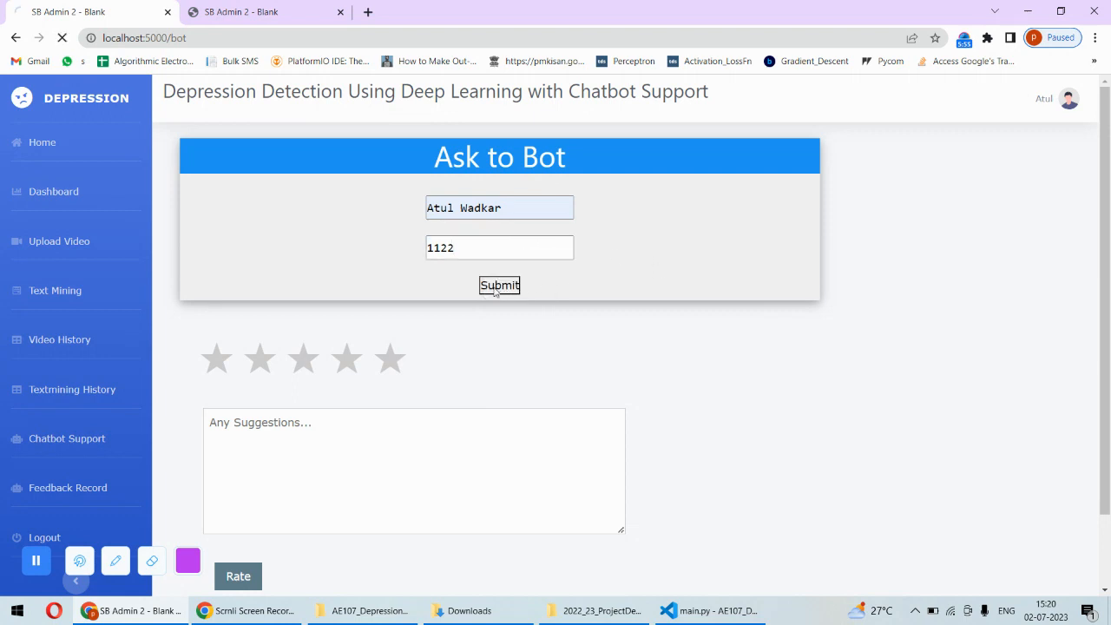
Send 'i am having financial problem since last two months' to the bot.
click(499, 285)
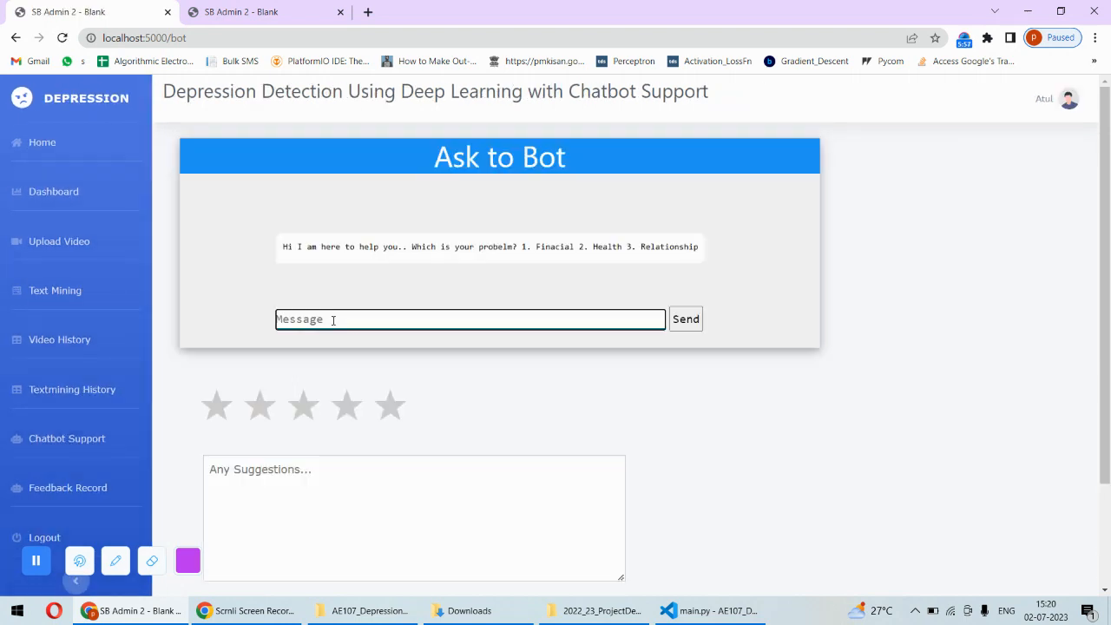
click(469, 319)
text(i am hav)
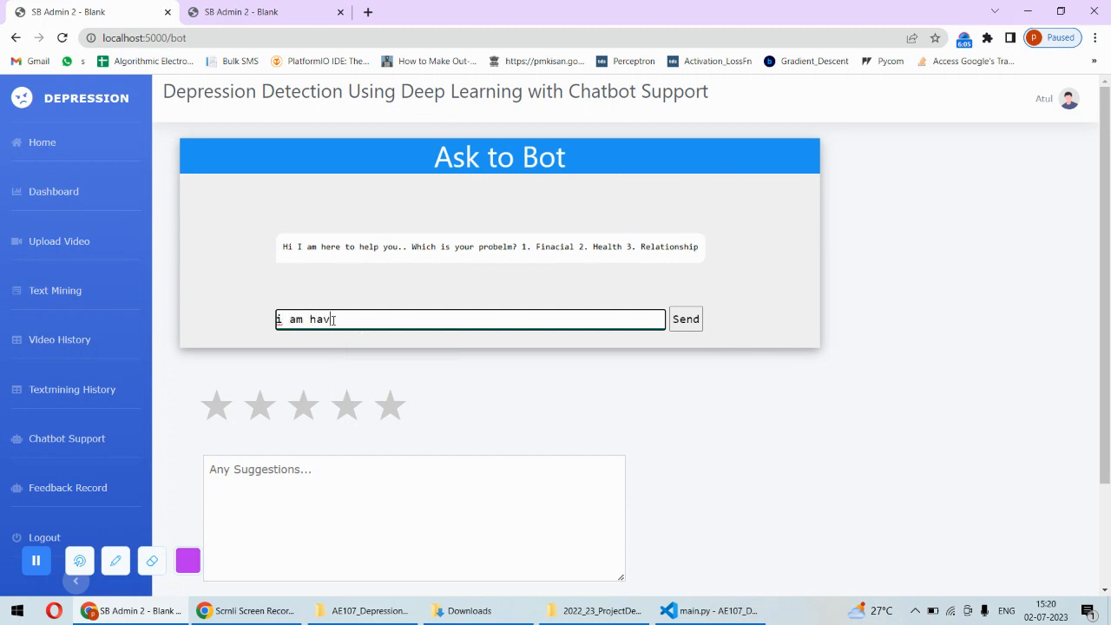
text(in)
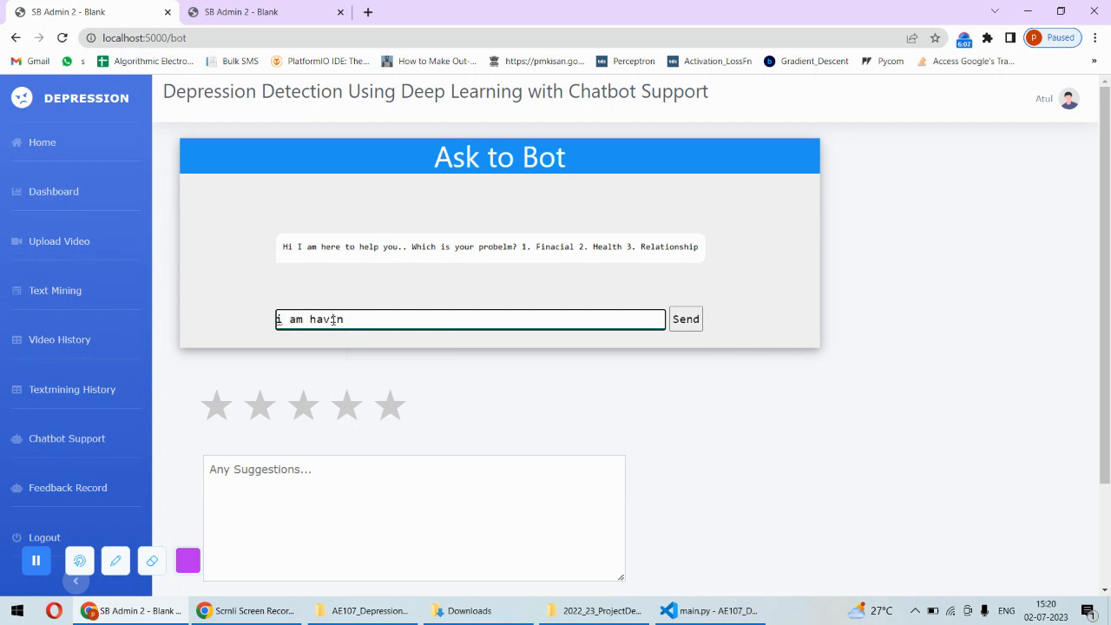
text(g financial p)
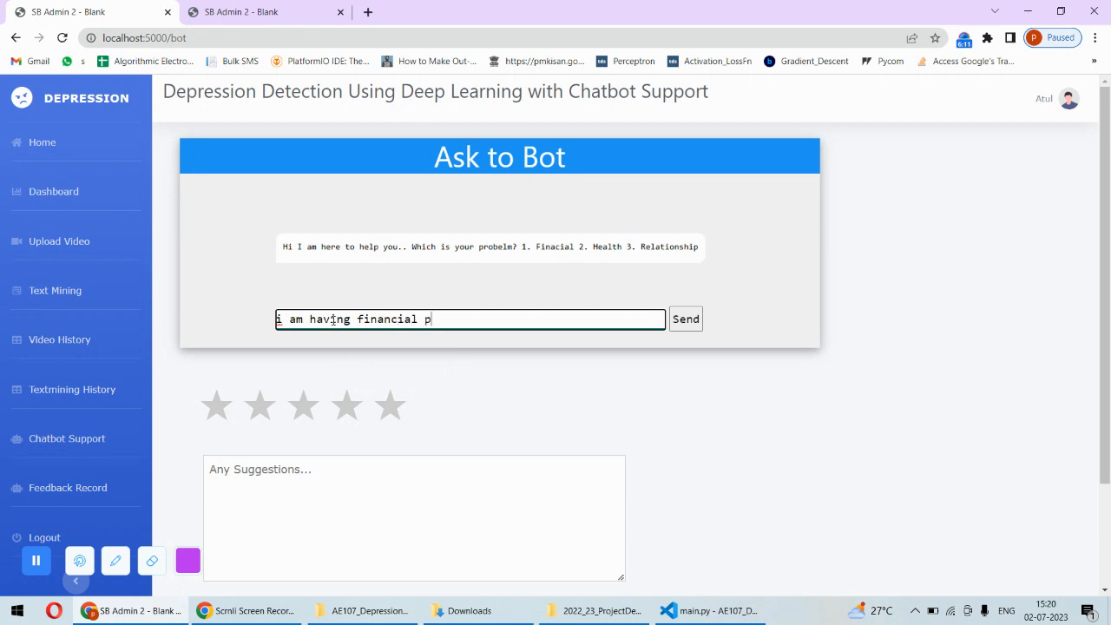
text(roblem since l)
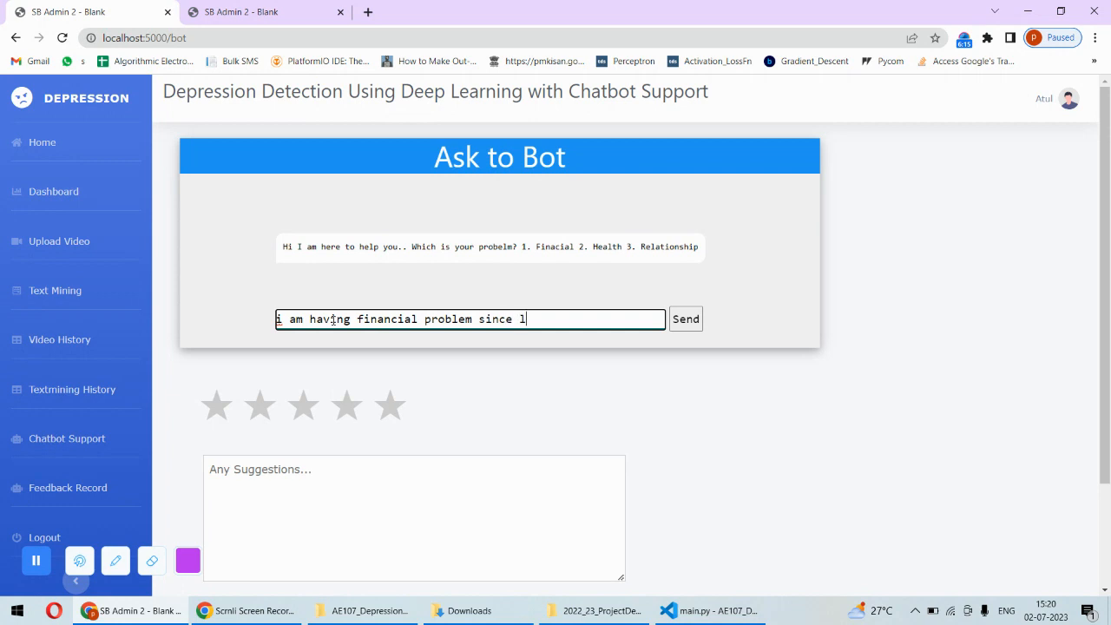
text(ast two)
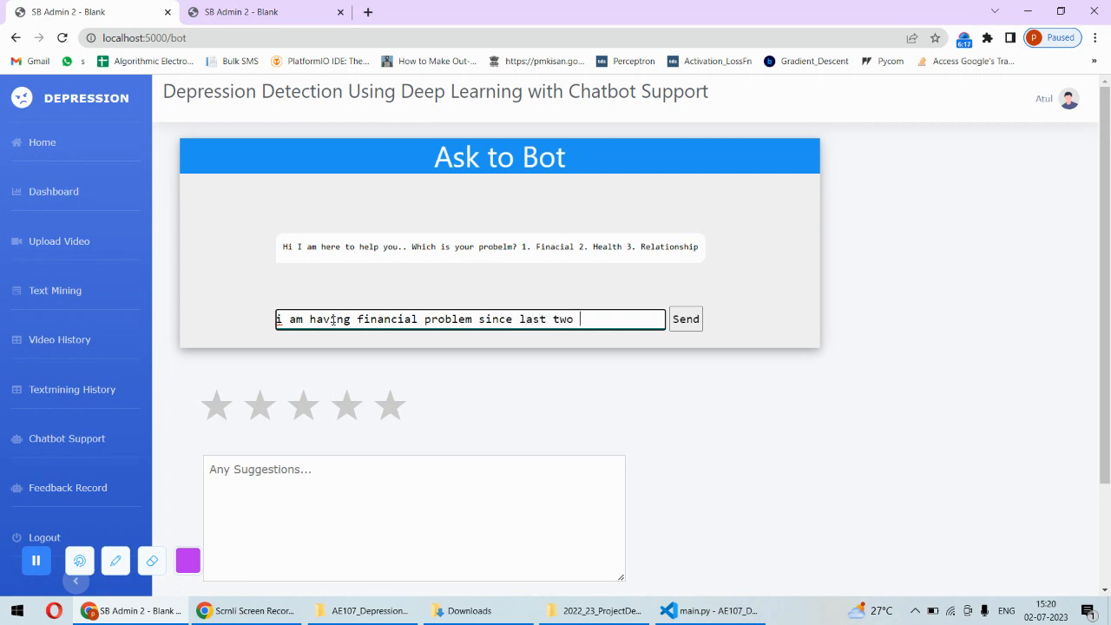
click(685, 318)
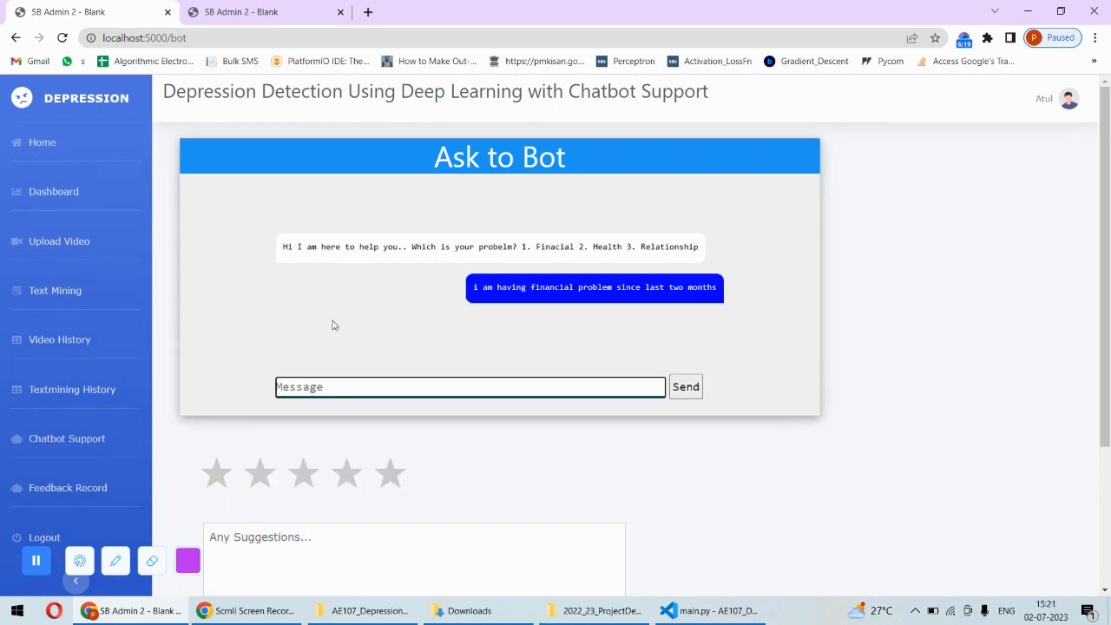
click(685, 386)
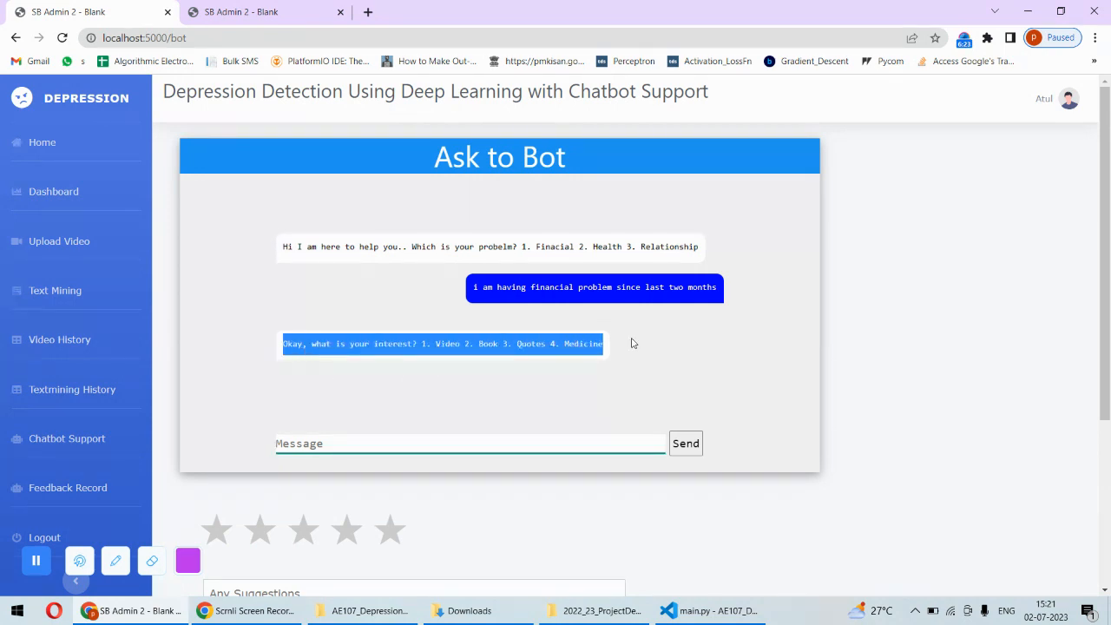
Reply 'i like video' and receive the bot's youtu.be video link.
click(471, 444)
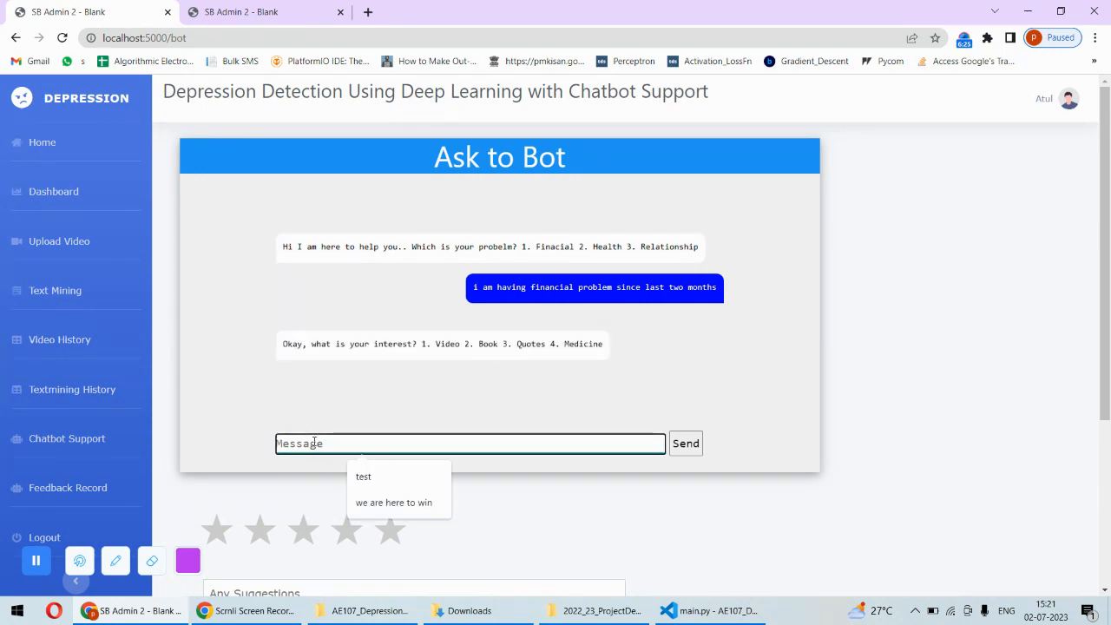
text(i like)
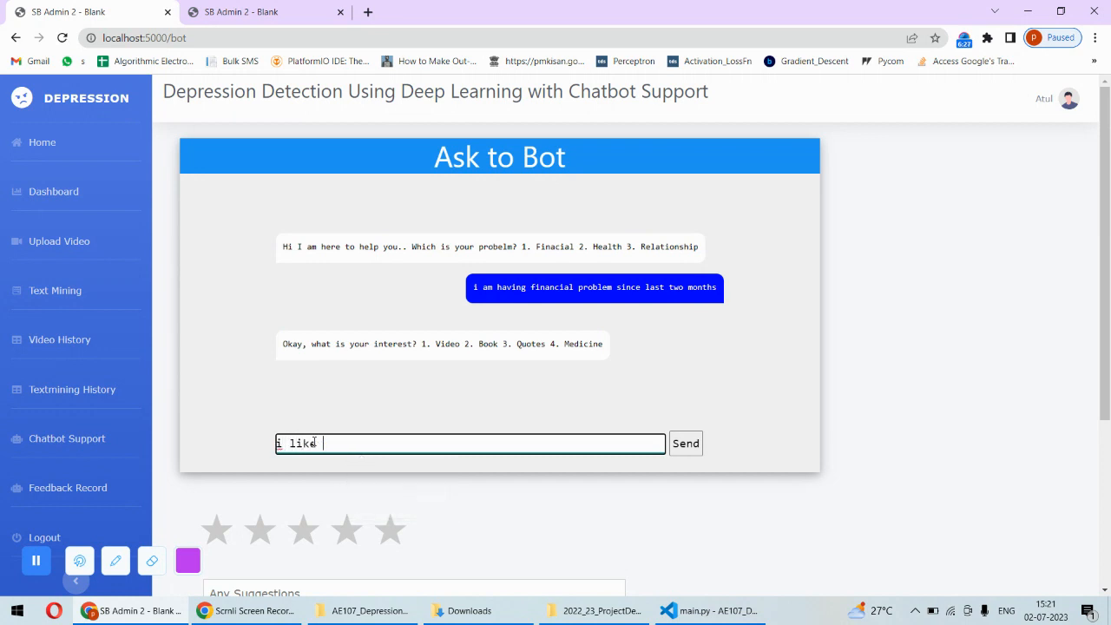
click(685, 443)
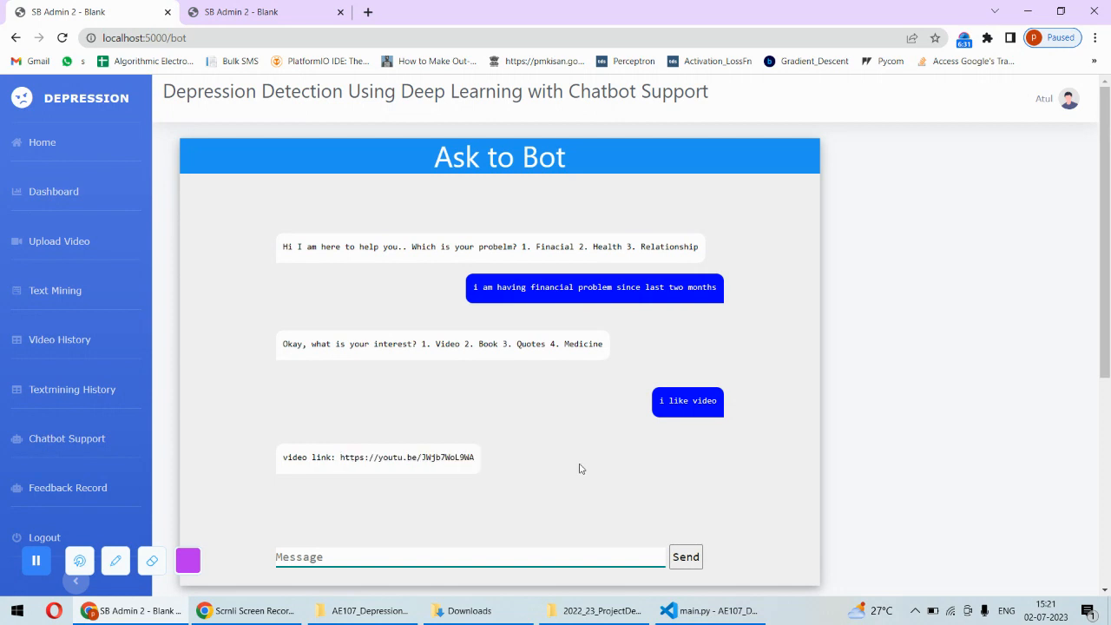
mouse_move(509, 410)
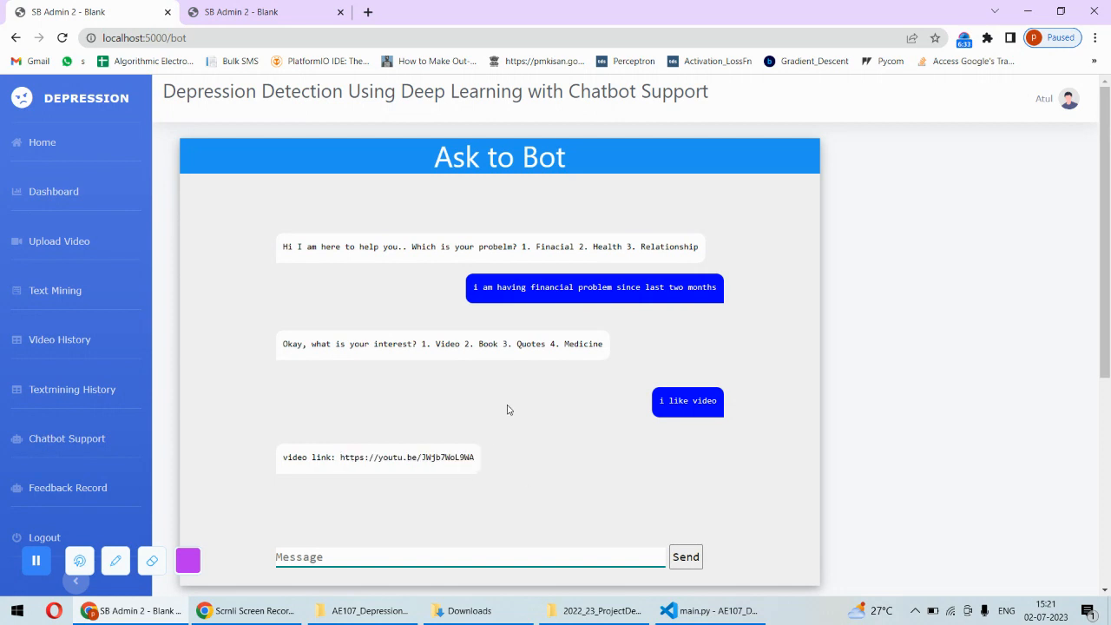
mouse_move(539, 312)
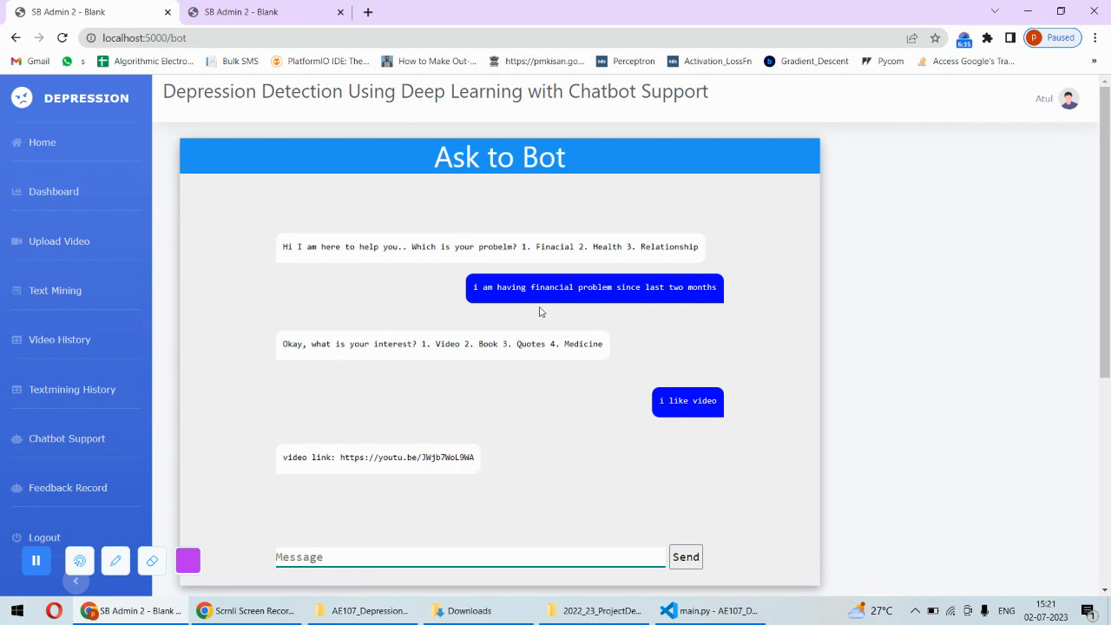
Ask the bot for a book suggestion and receive 'Rich dad poor dad'.
click(469, 556)
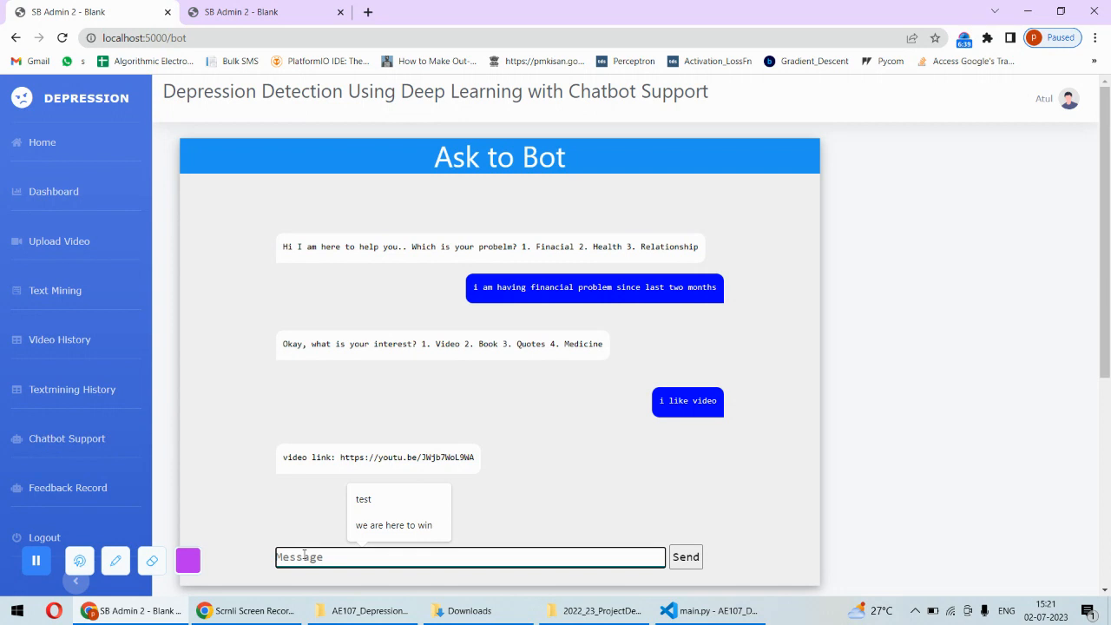
text(can us also sugges)
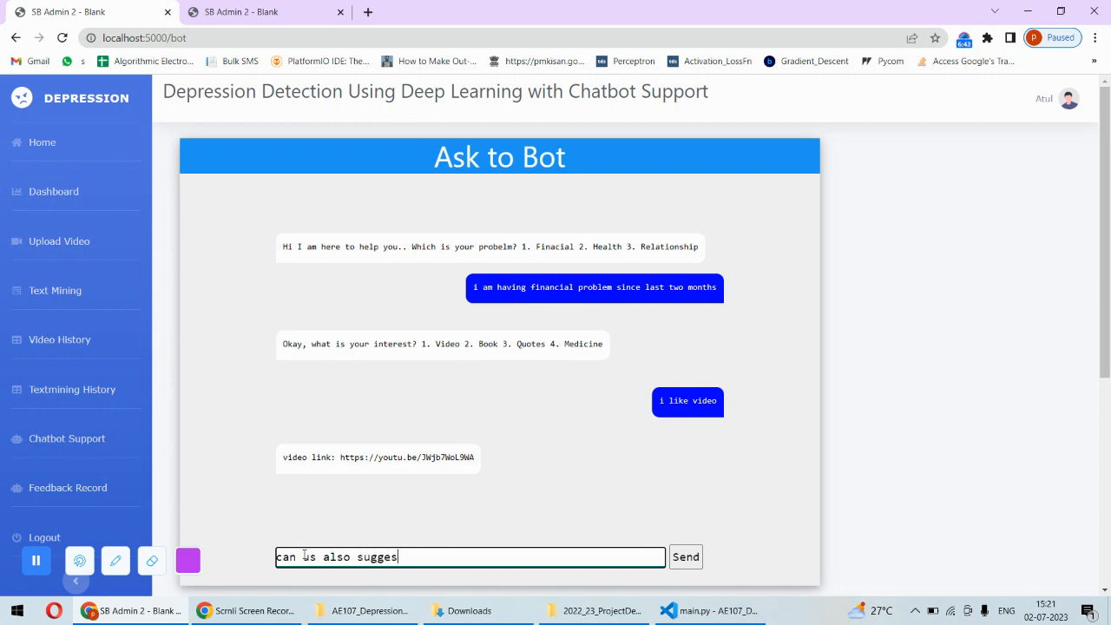
text(t me any)
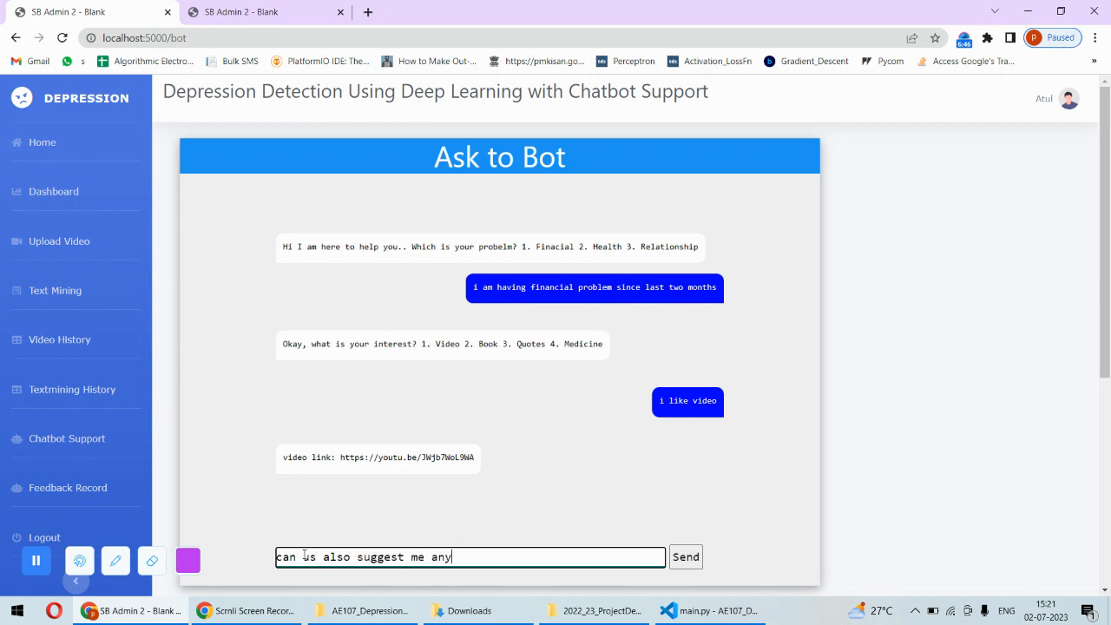
click(685, 556)
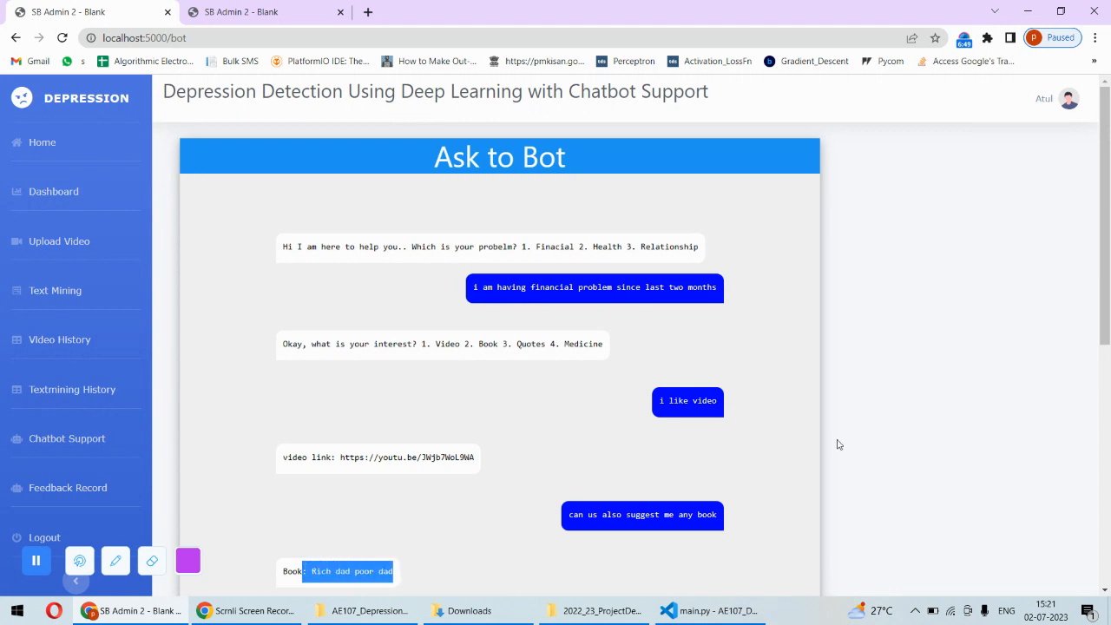
scroll(down, 3)
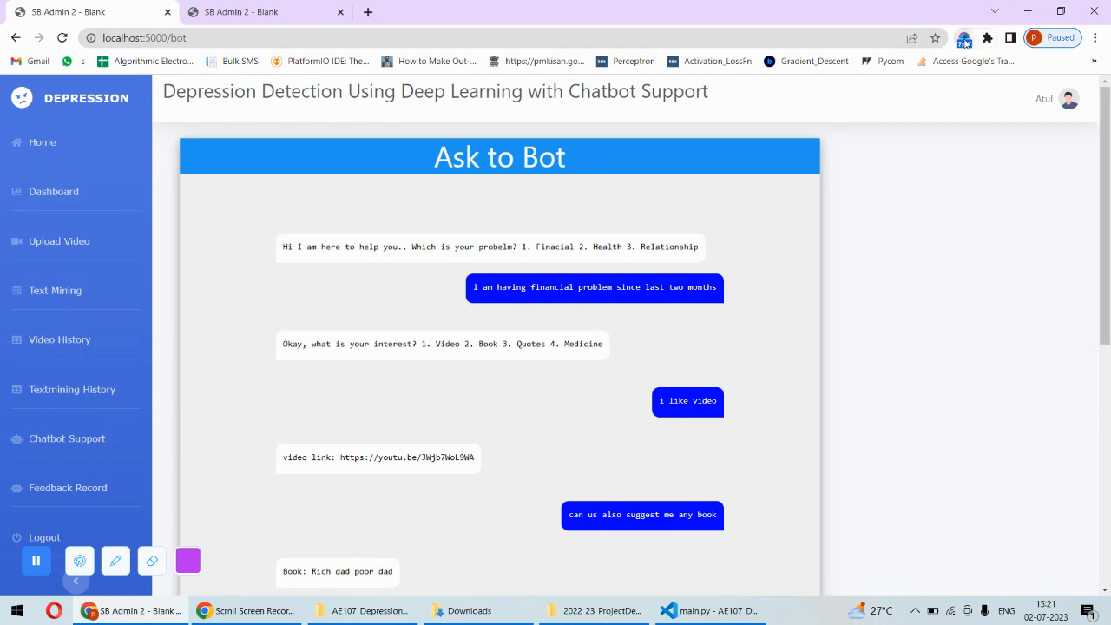
click(964, 37)
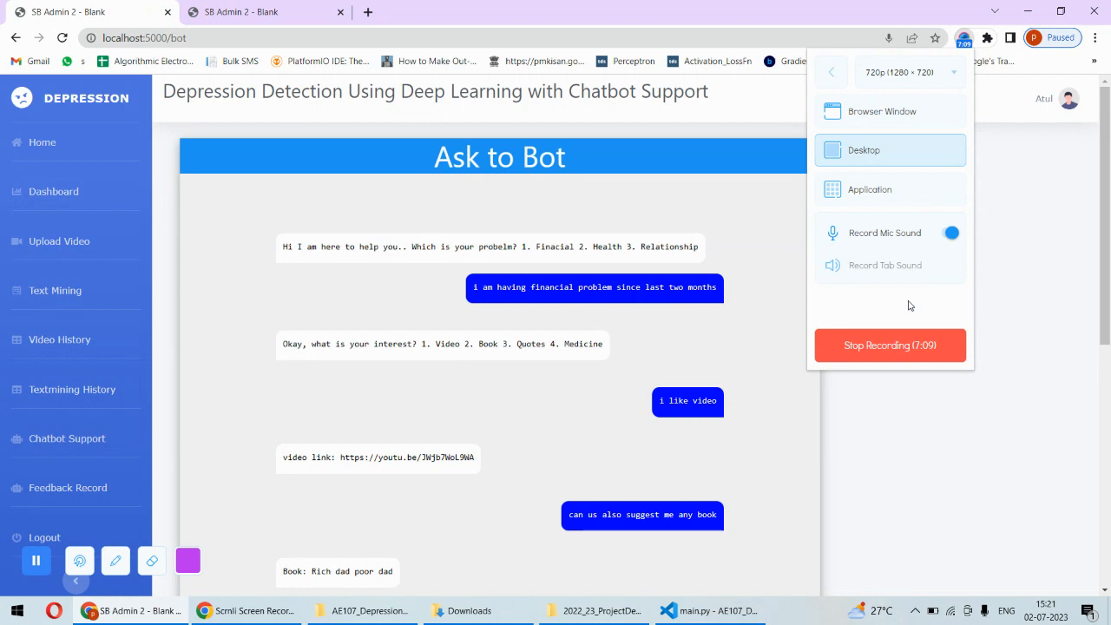